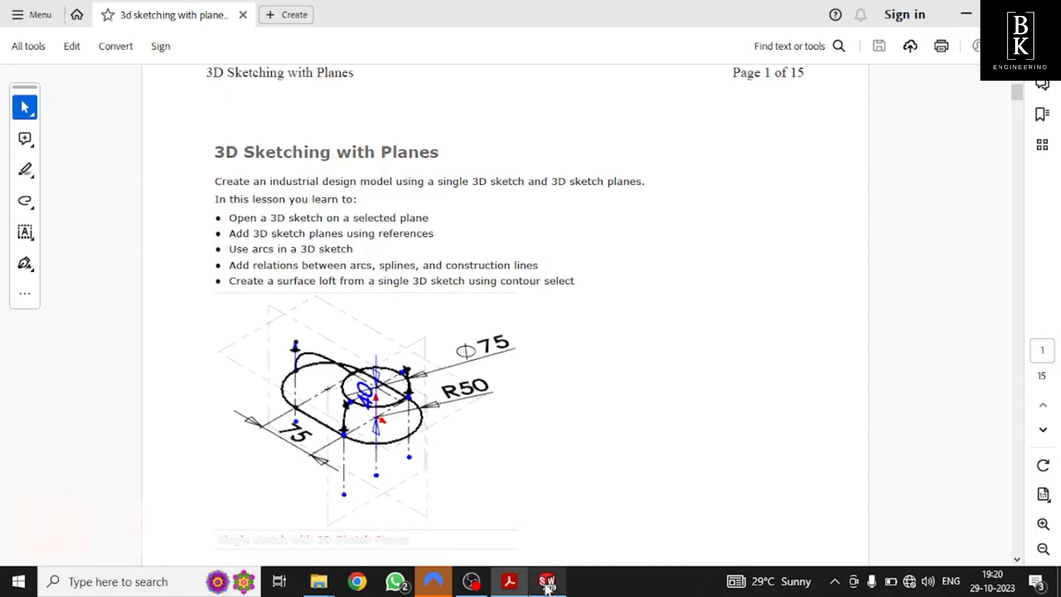
- Create a new Part document and set its units to MMGS (millimetre, gram, second)
click(548, 582)
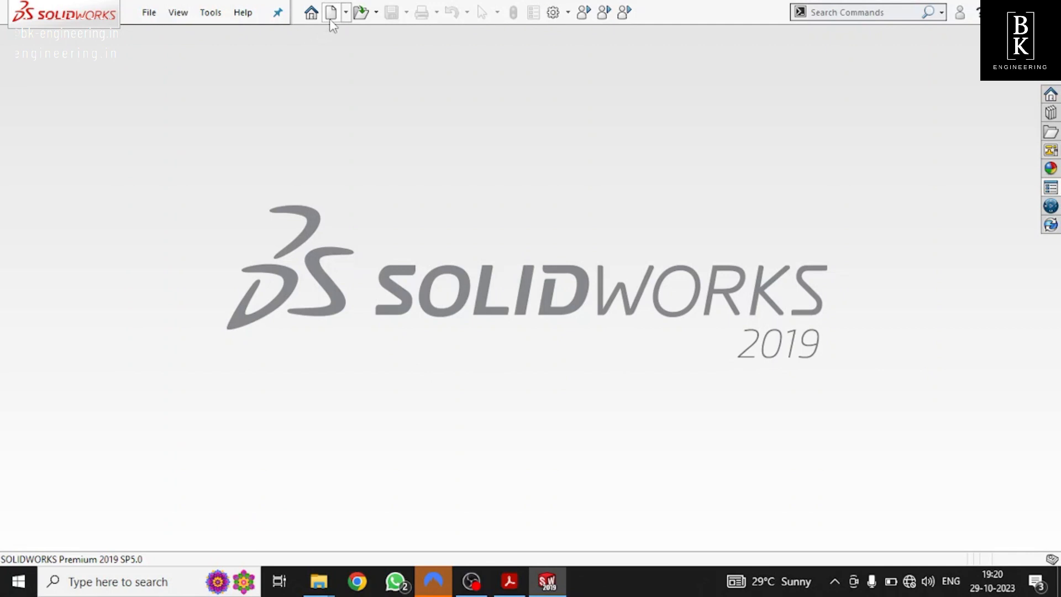
click(330, 12)
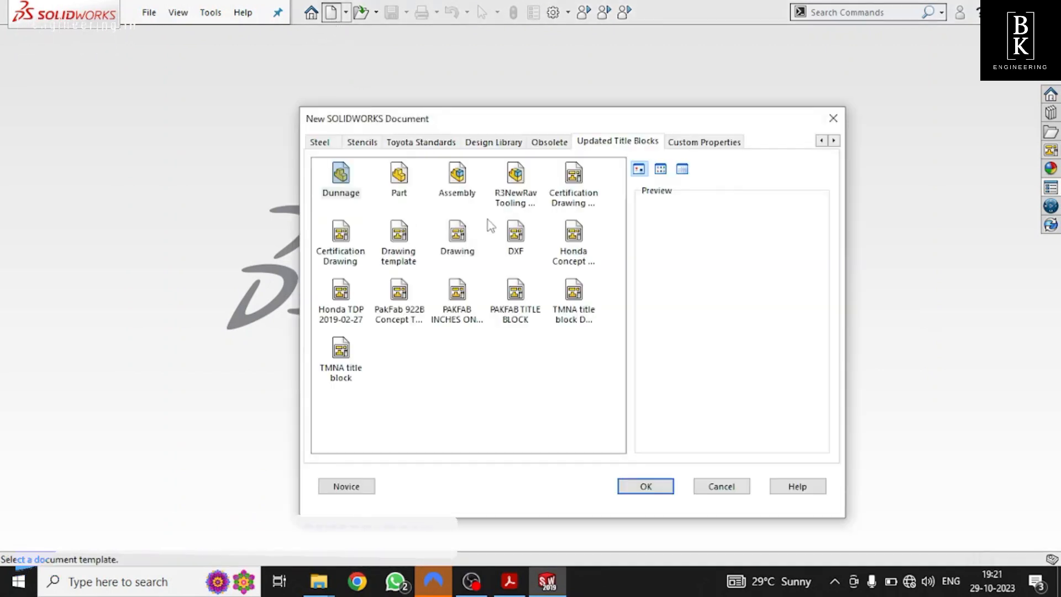
click(645, 486)
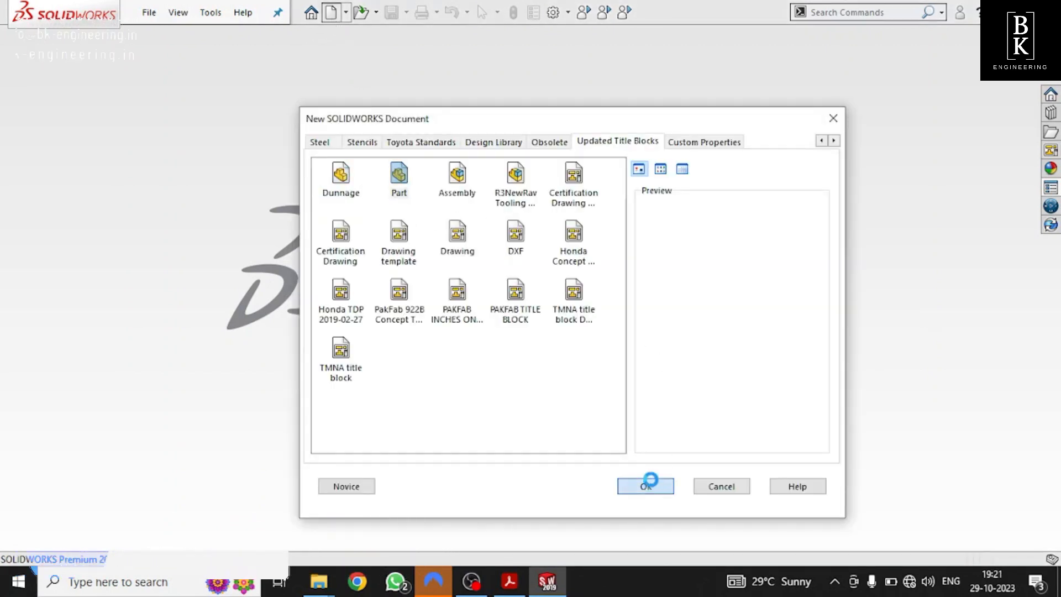
click(644, 487)
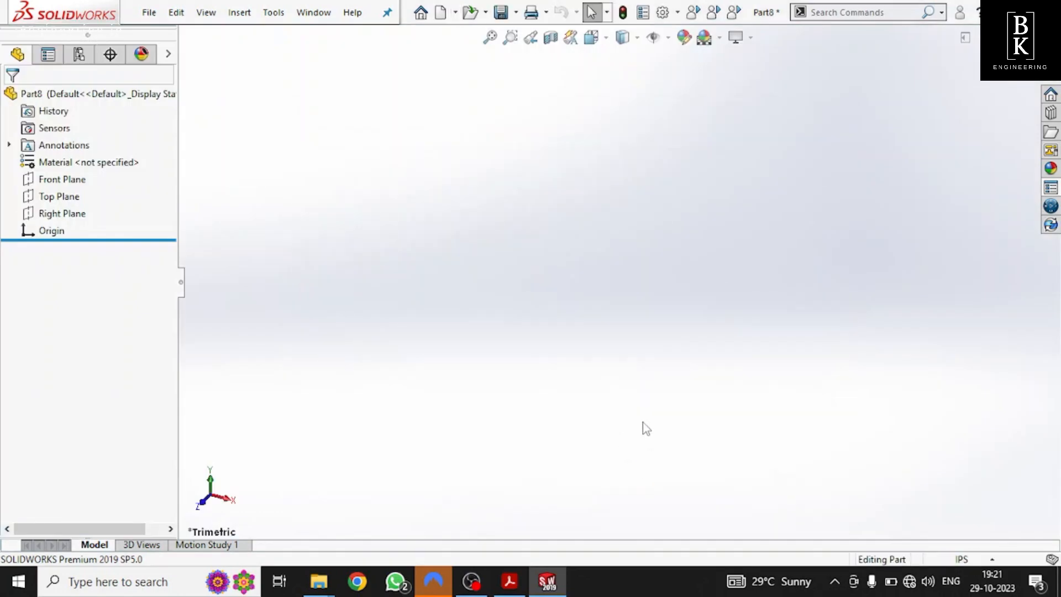
click(961, 559)
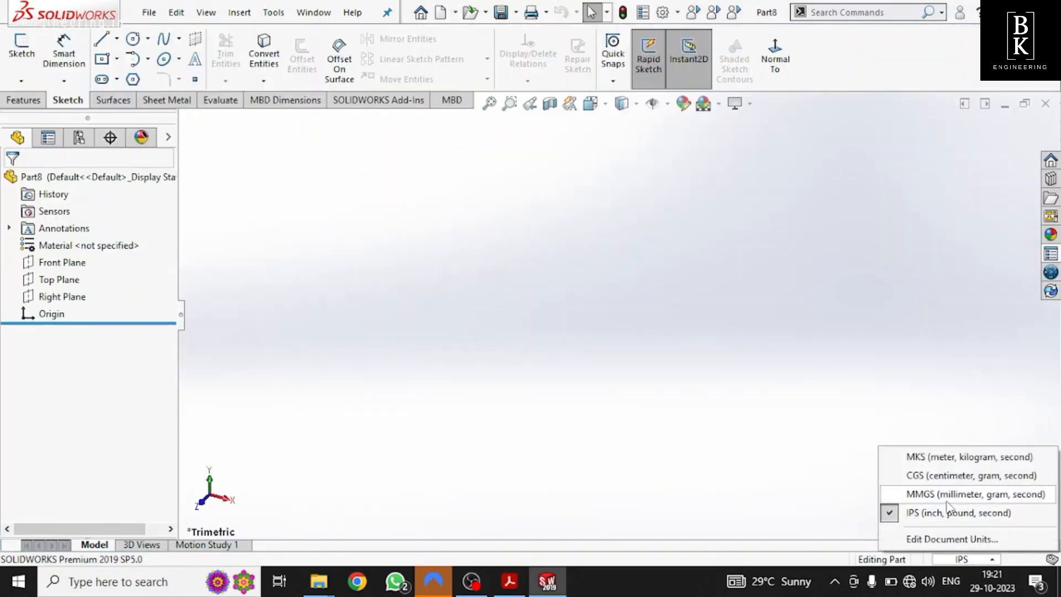
click(972, 495)
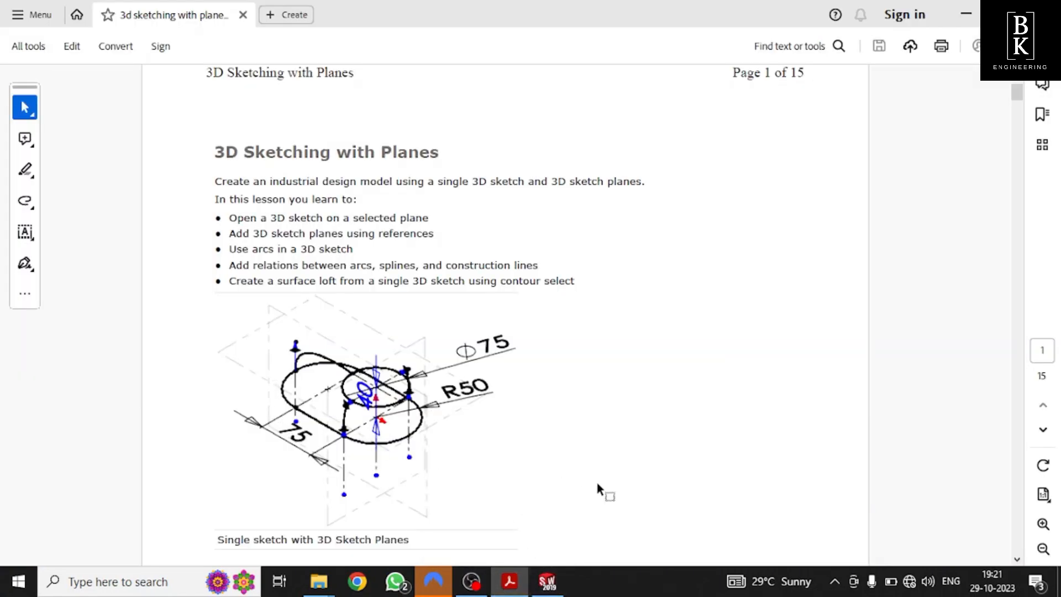
click(547, 580)
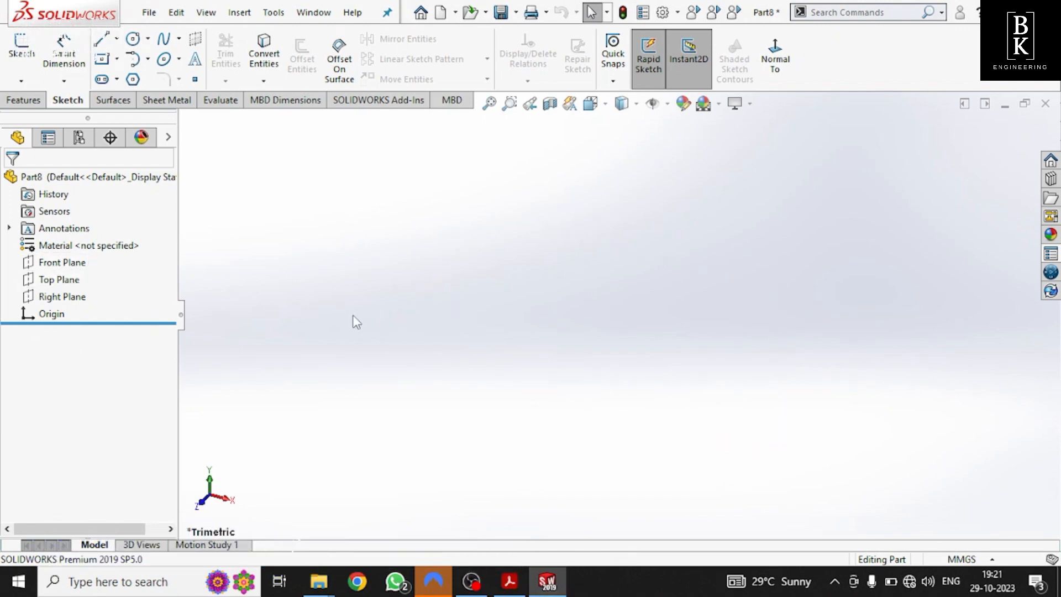
- Start a 3D Sketch On Plane using the Top Plane as the sketch plane
click(60, 280)
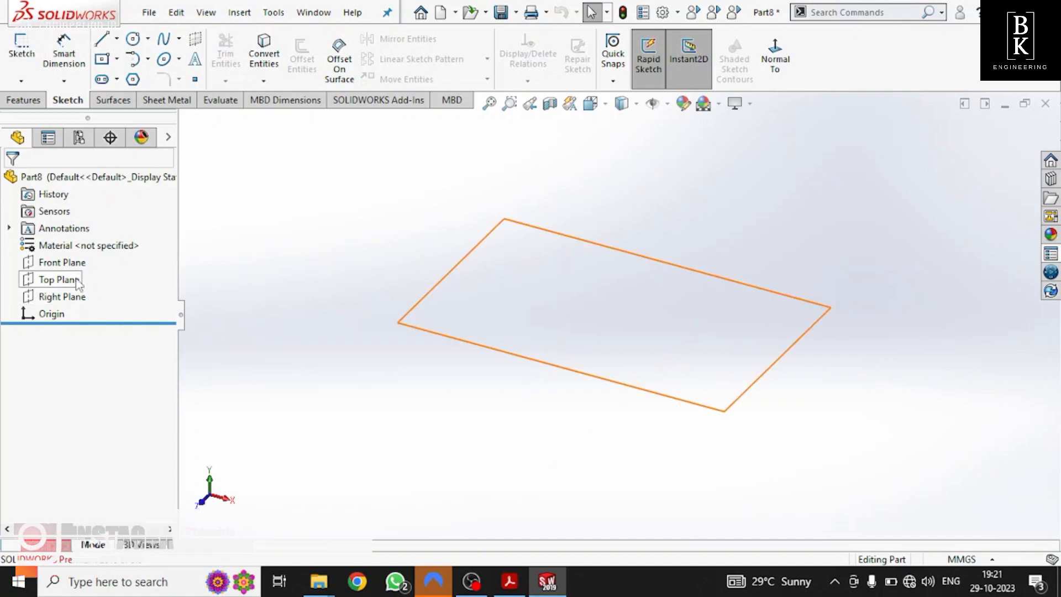
click(58, 278)
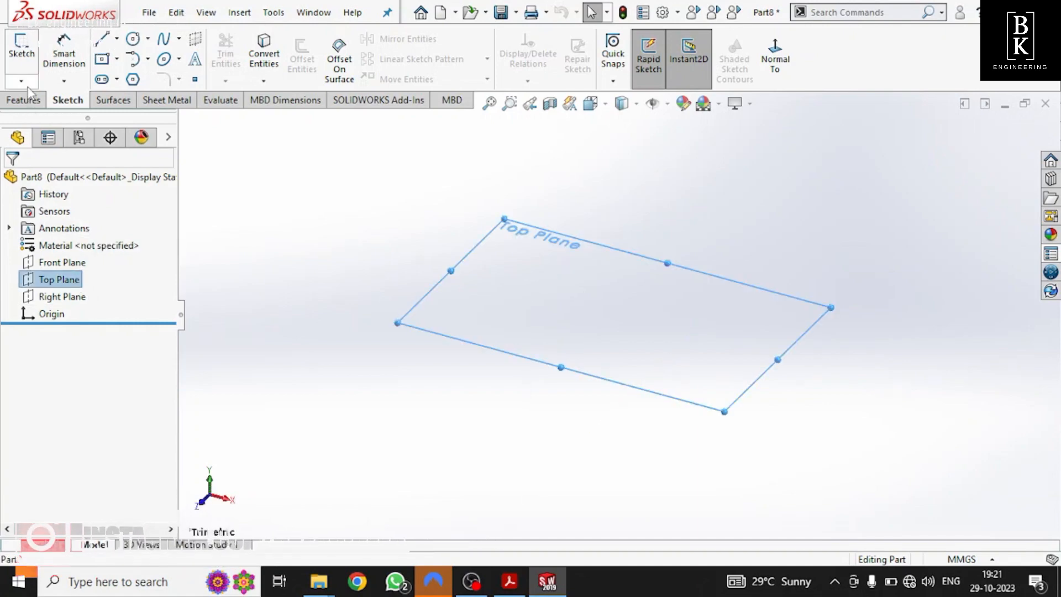
click(21, 81)
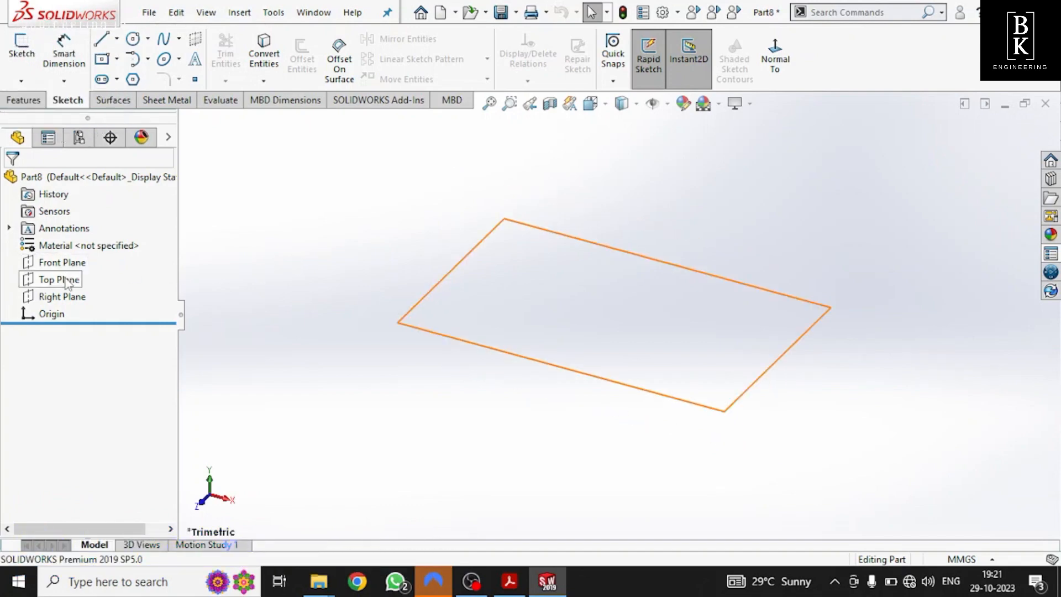
click(22, 80)
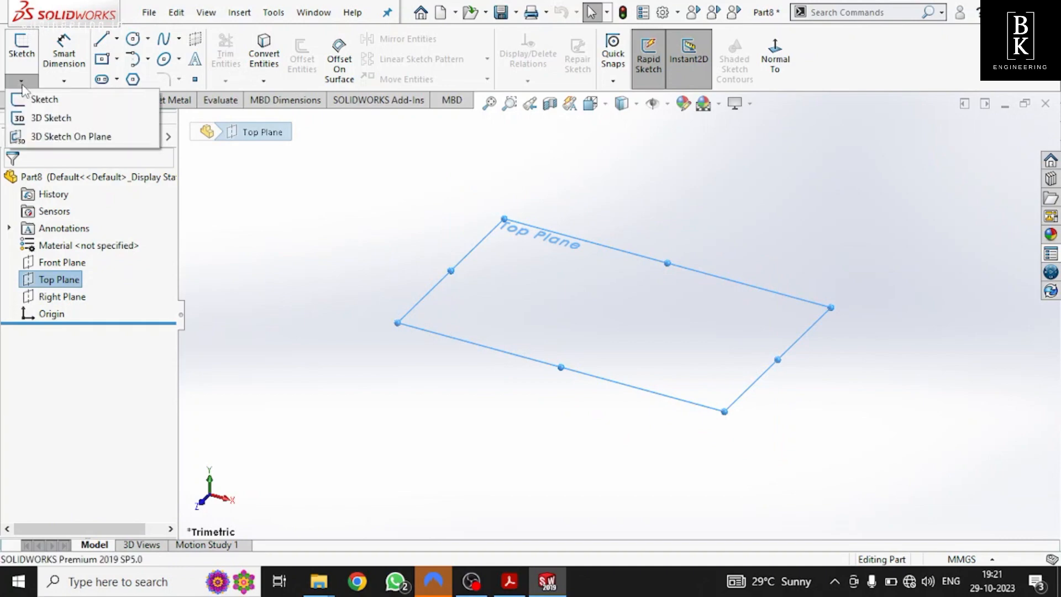
click(50, 119)
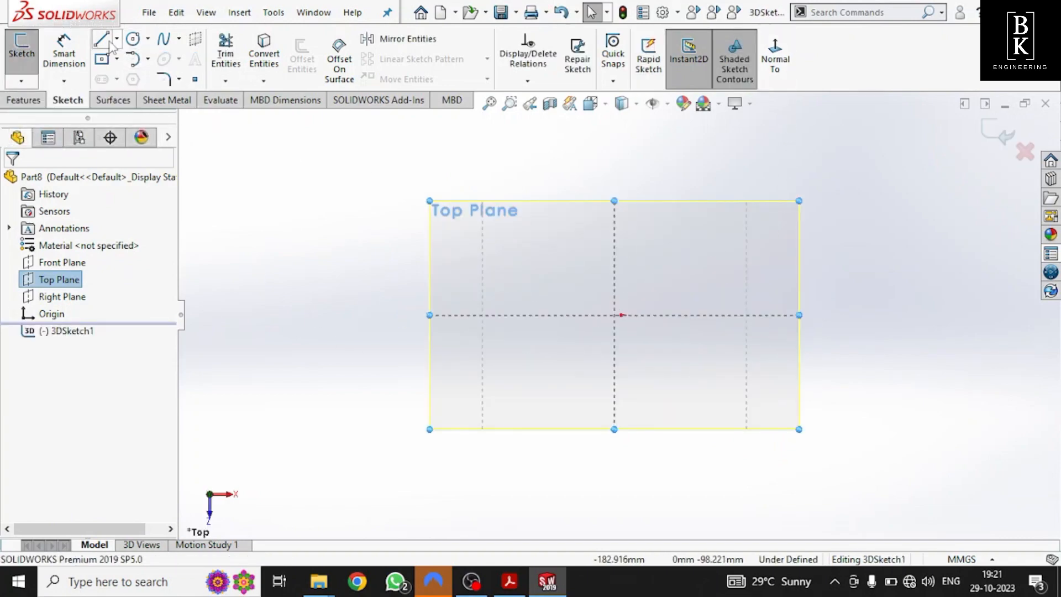
- Draw two horizontal lines and close both ends with tangent arcs to form a slot outline
click(101, 37)
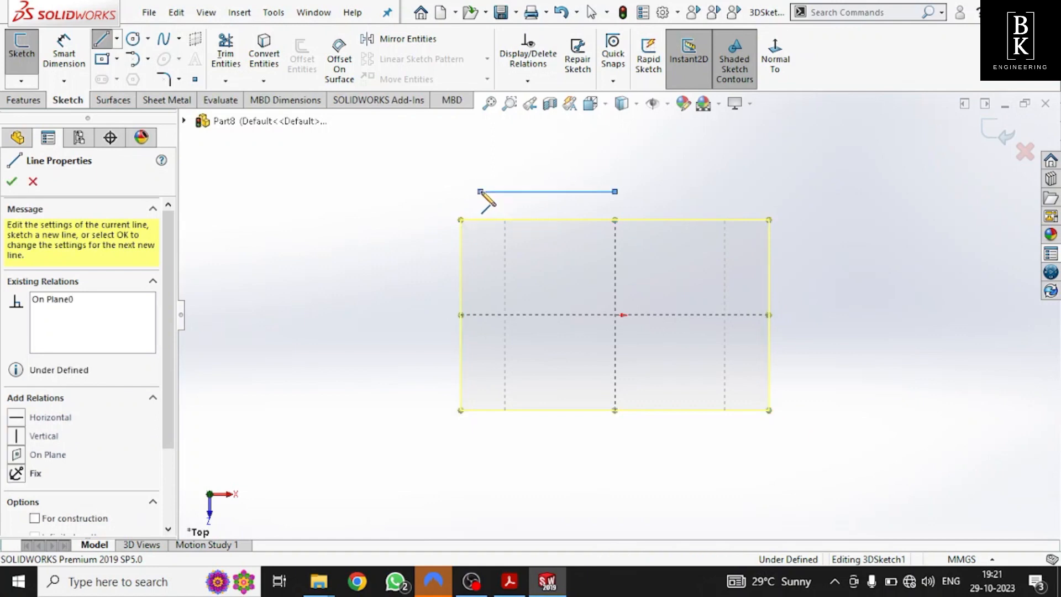
click(14, 181)
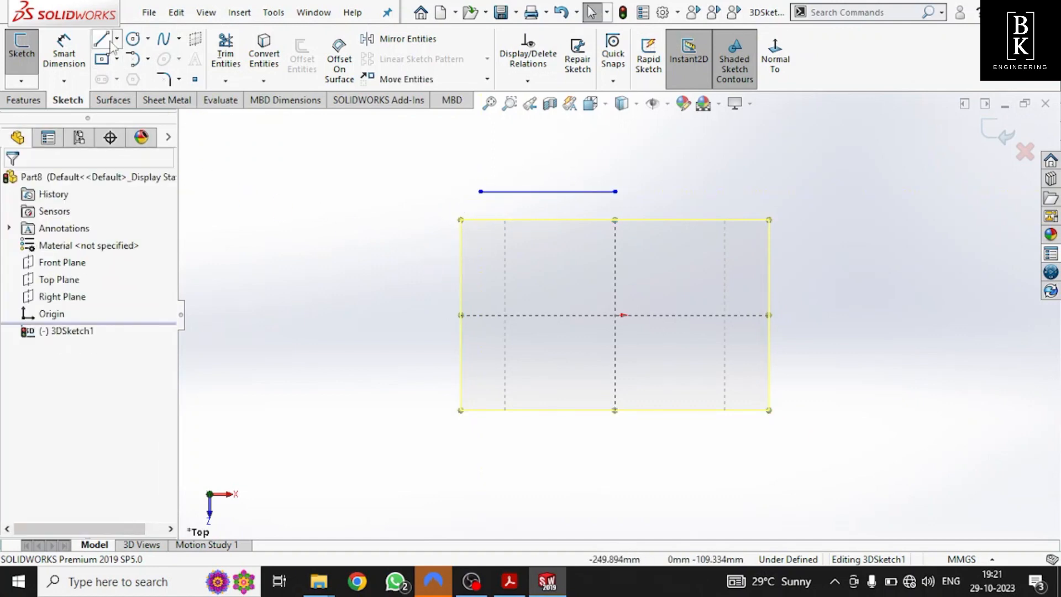
click(102, 38)
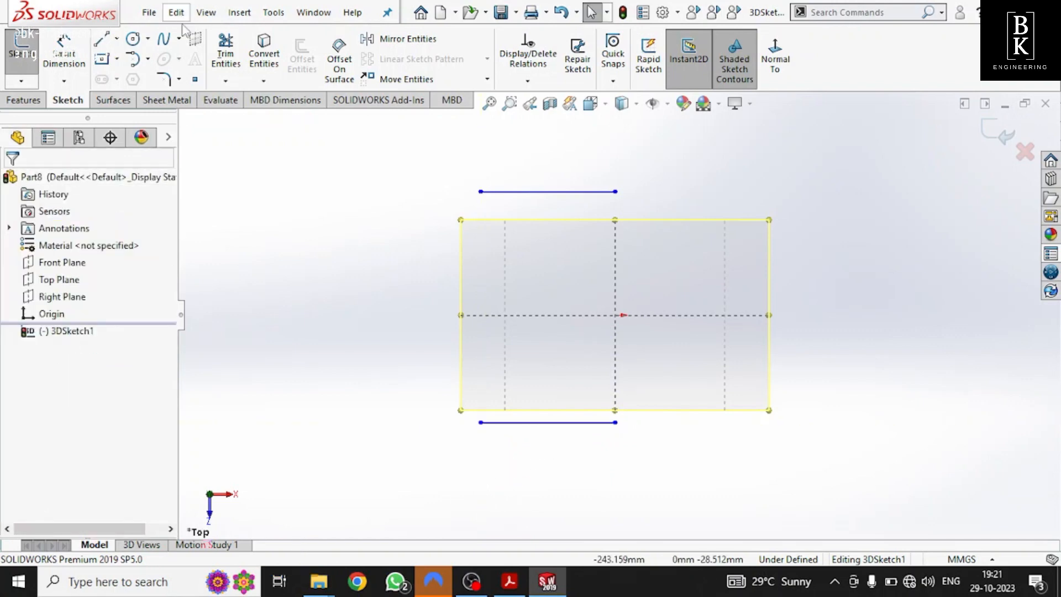
mouse_move(135, 58)
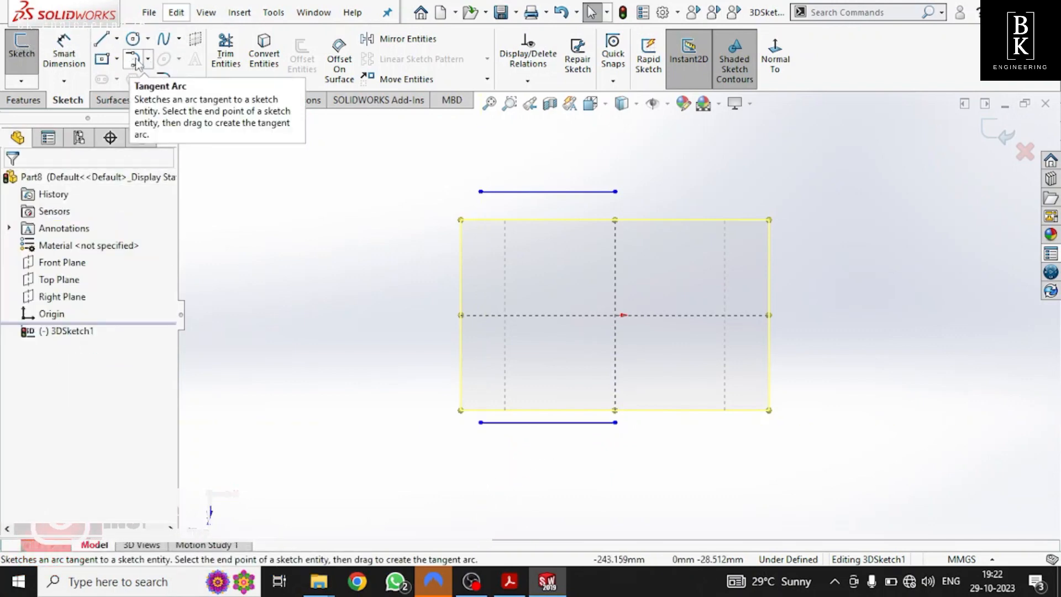
click(134, 58)
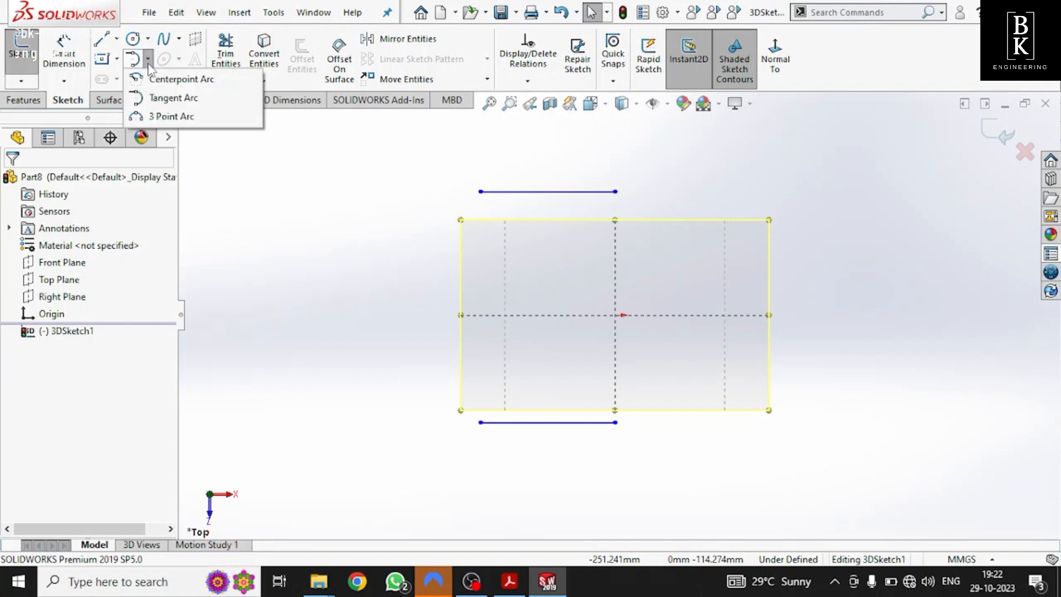
click(180, 78)
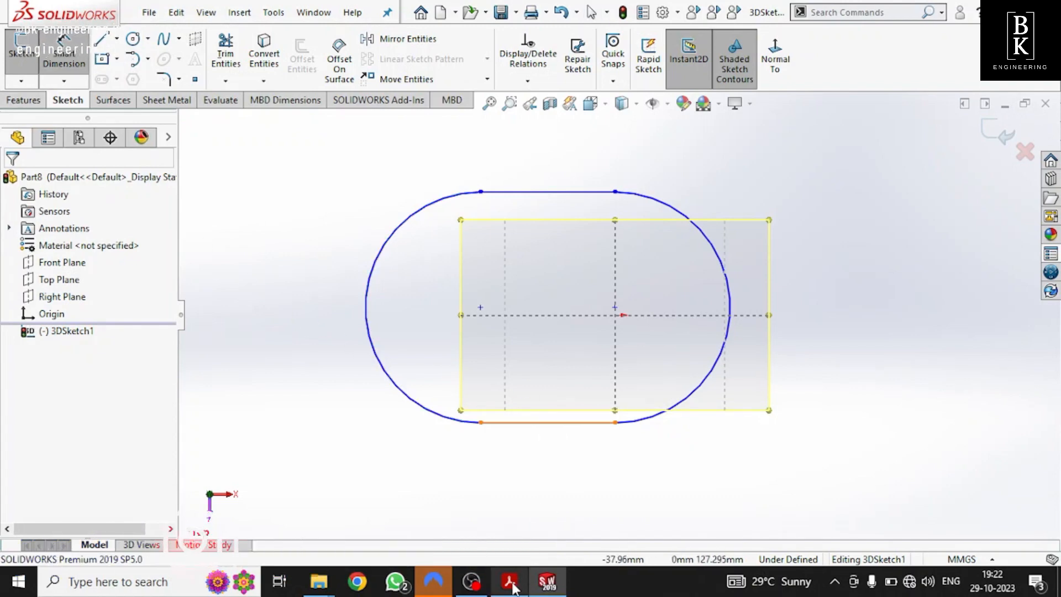
click(510, 580)
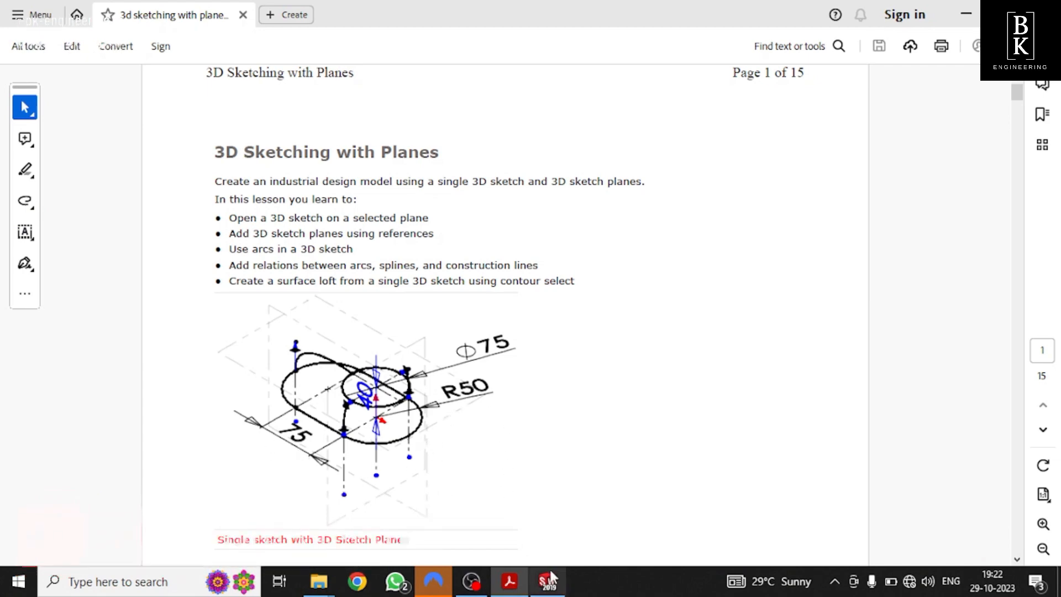
click(547, 580)
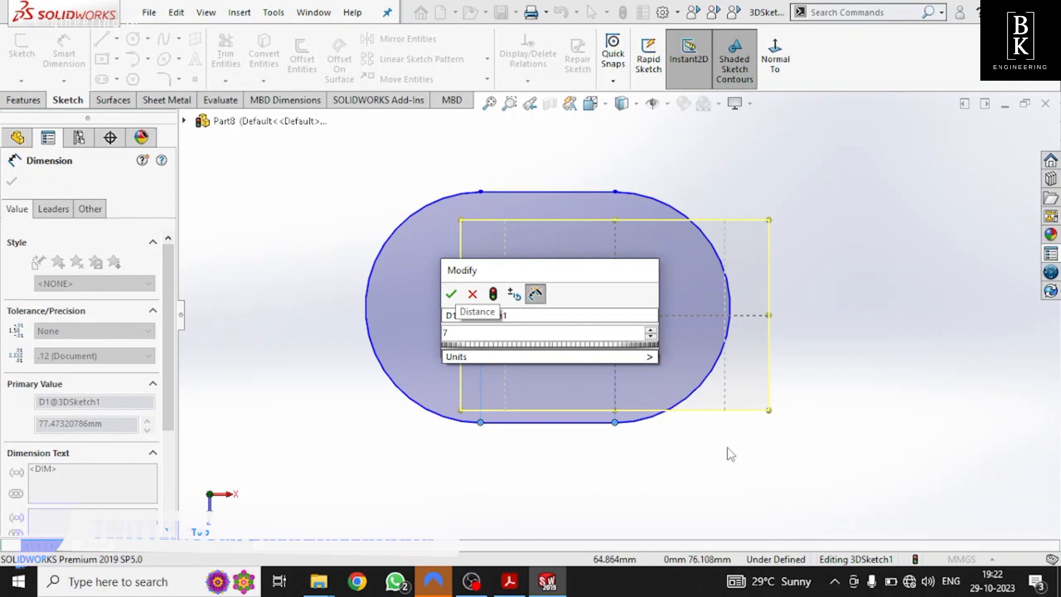
- Dimension the slot with two 75 mm distances and an R50 radius on its end arcs
click(451, 294)
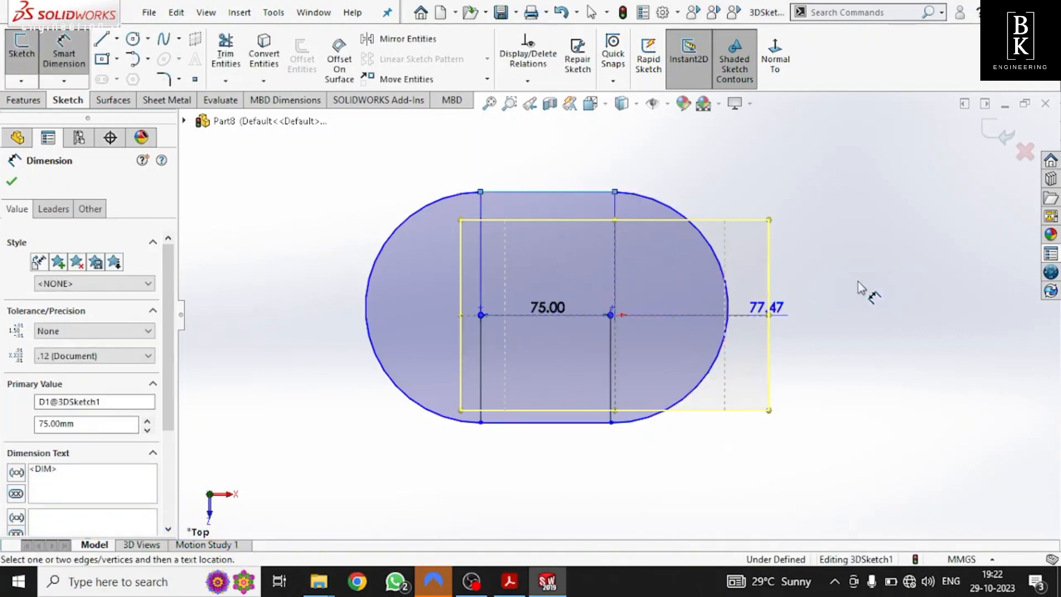
click(767, 308)
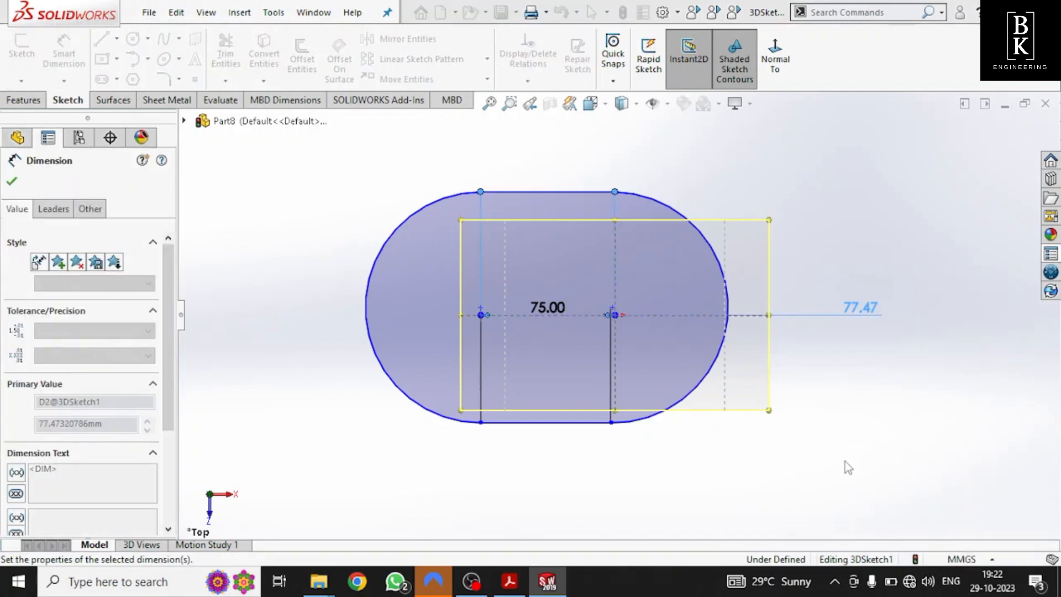
text(75.00mm)
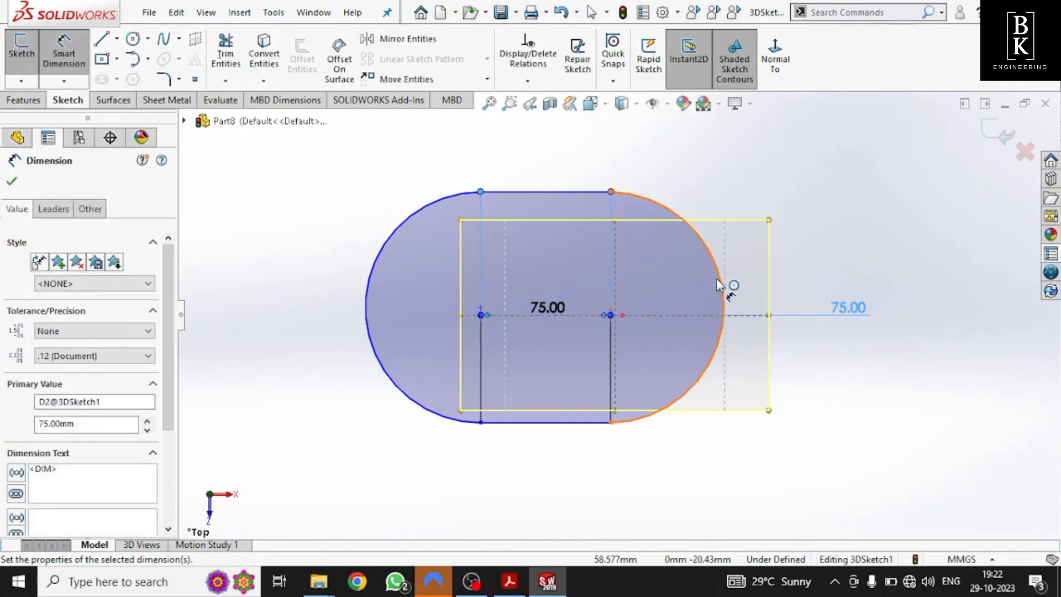
click(724, 284)
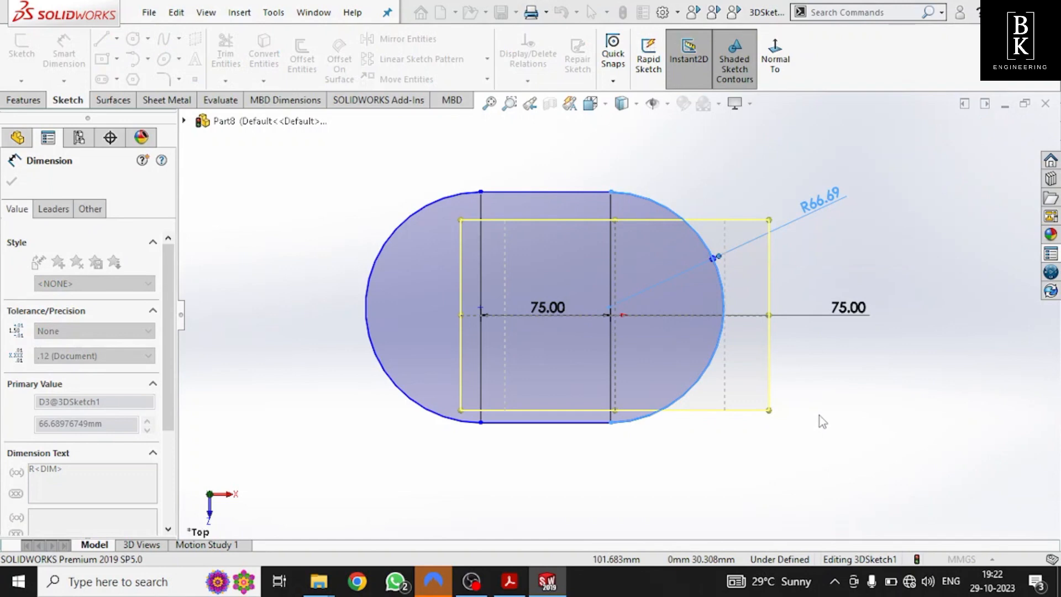
text(50.00mm)
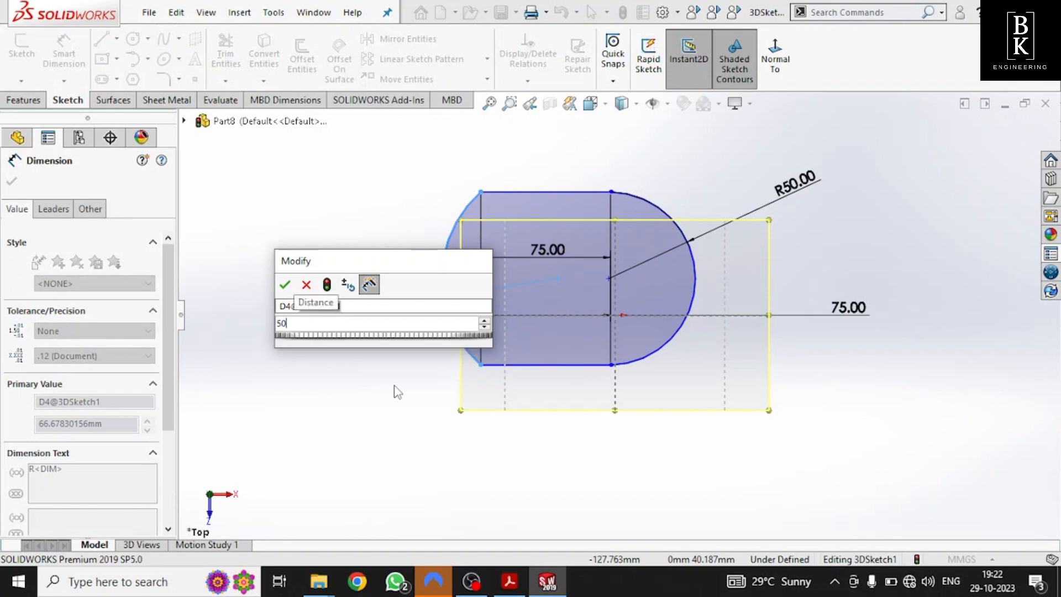
click(284, 284)
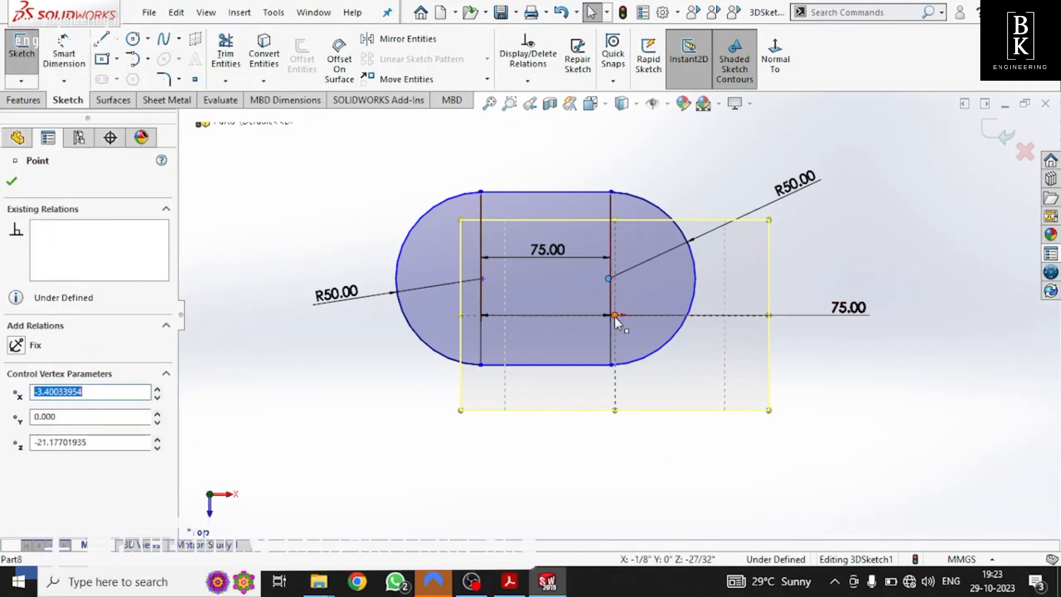
- Add a Coincident relation between the slot's centre point and the origin
click(612, 315)
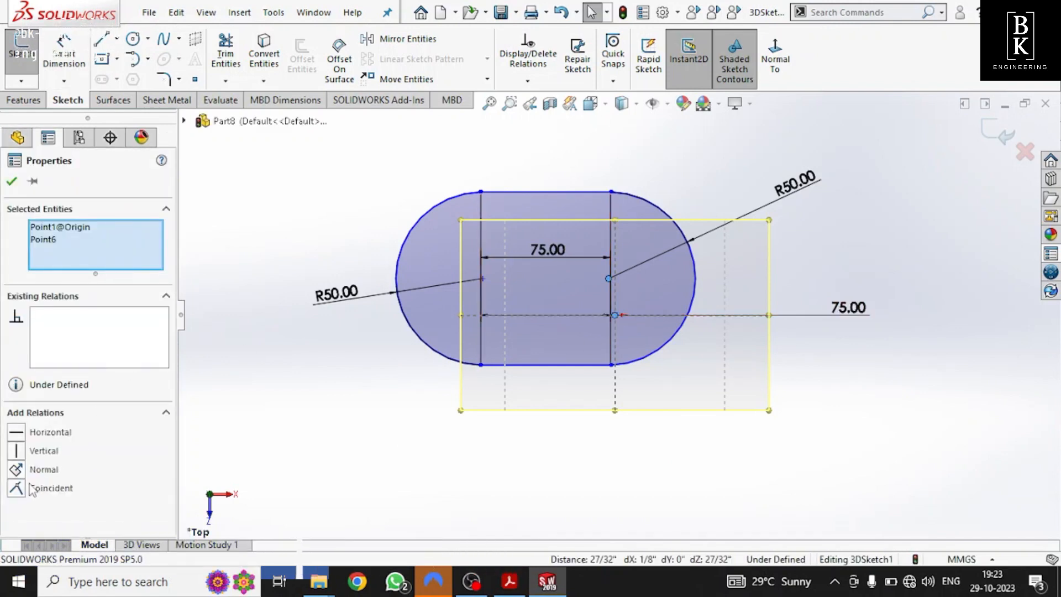
click(51, 487)
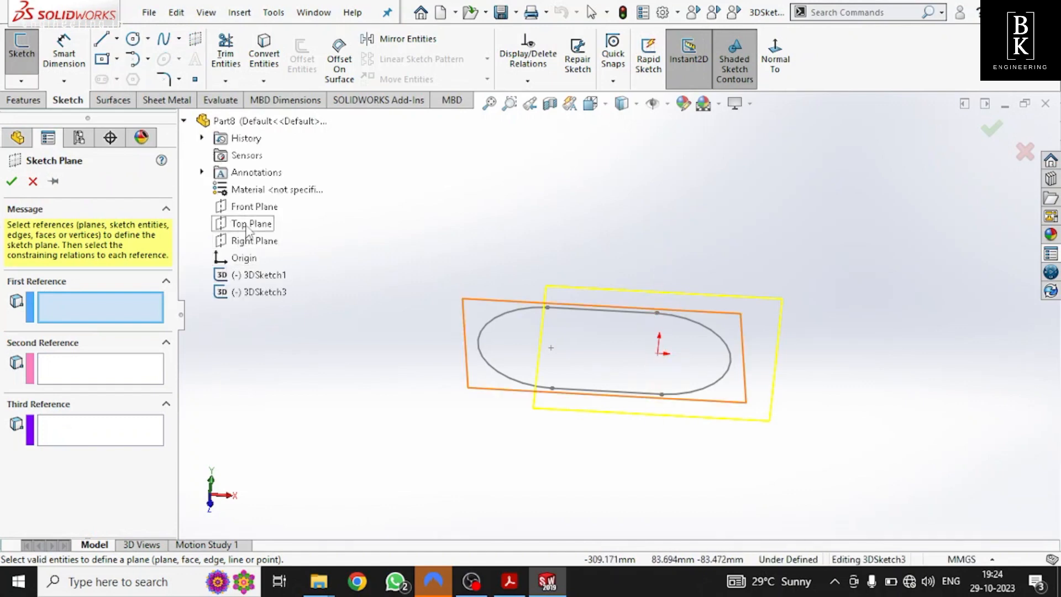
- Create a sketch plane offset 40 mm from the Top Plane
click(248, 224)
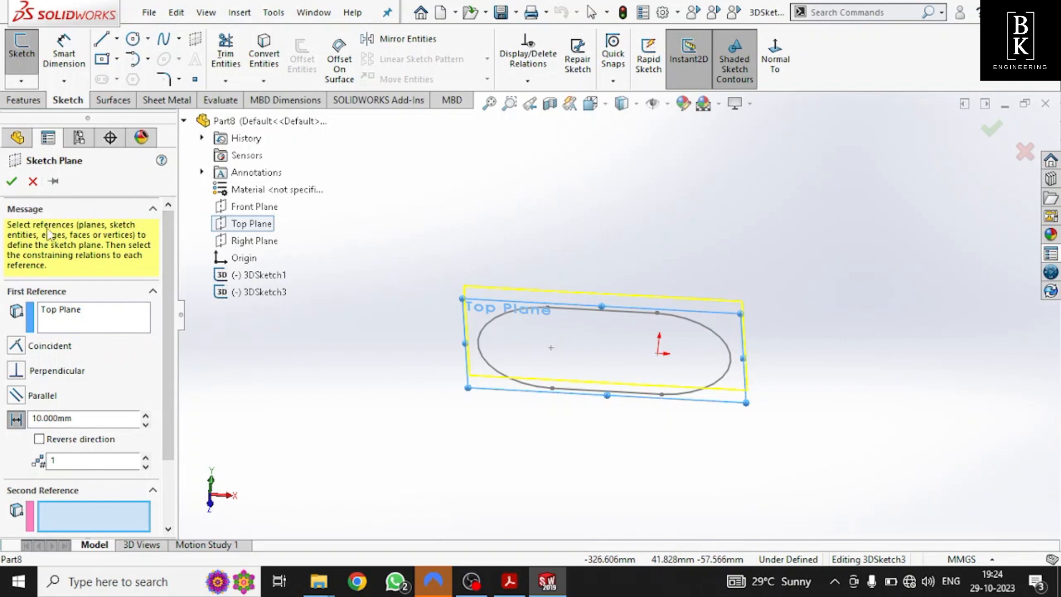
click(78, 418)
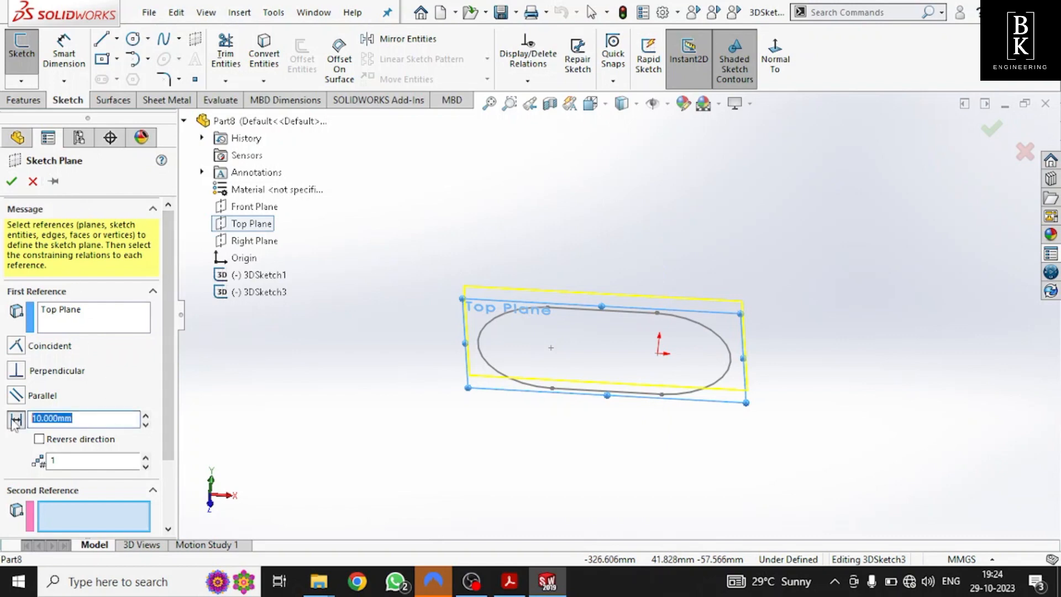
text(40)
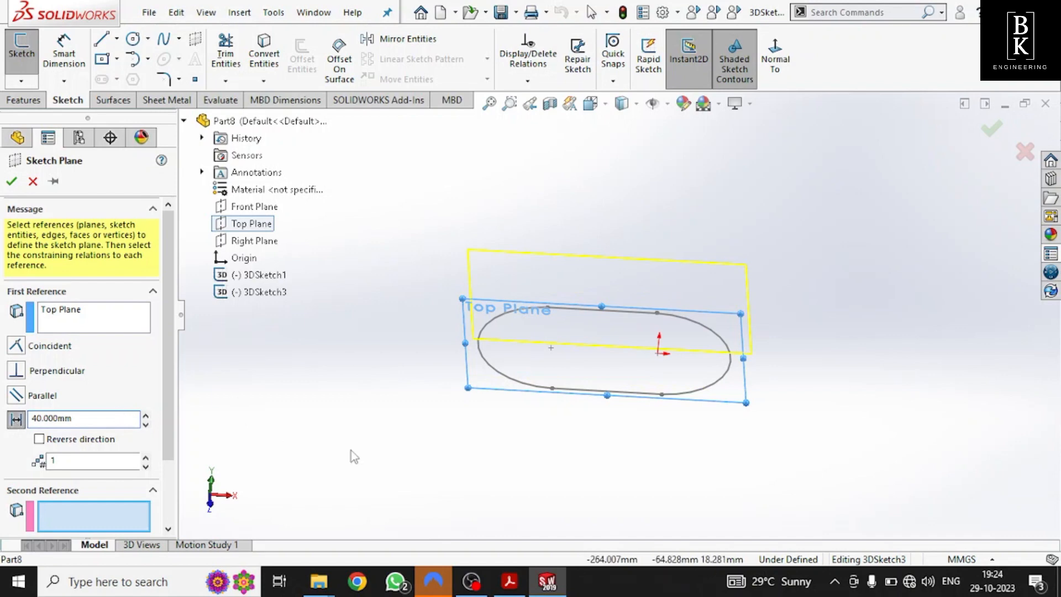
click(11, 180)
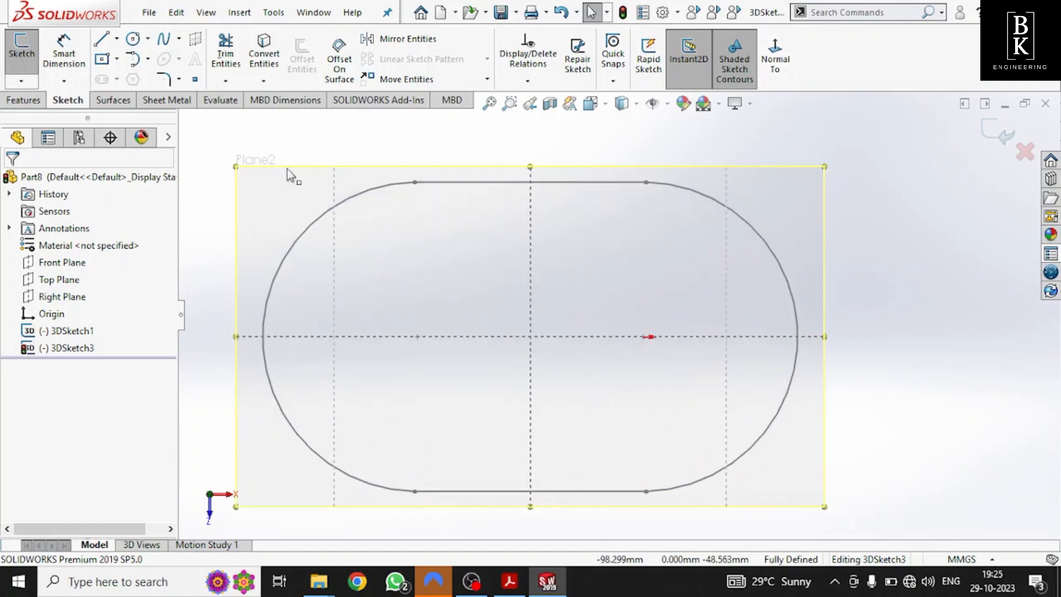
mouse_move(64, 51)
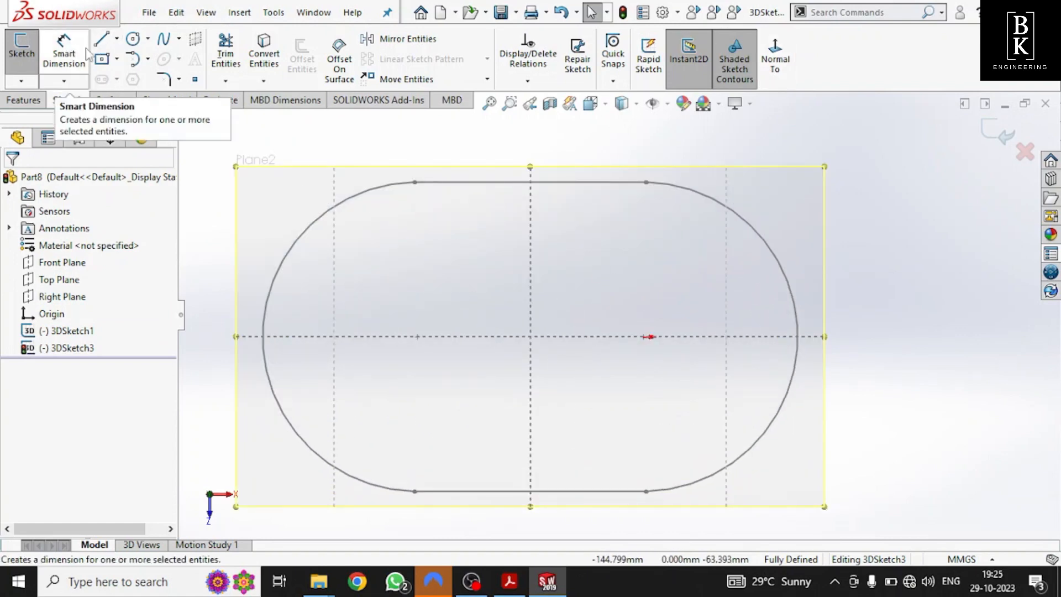
- Sketch a Ø75 circle on Plane2 with crossing lines through its centre
click(137, 39)
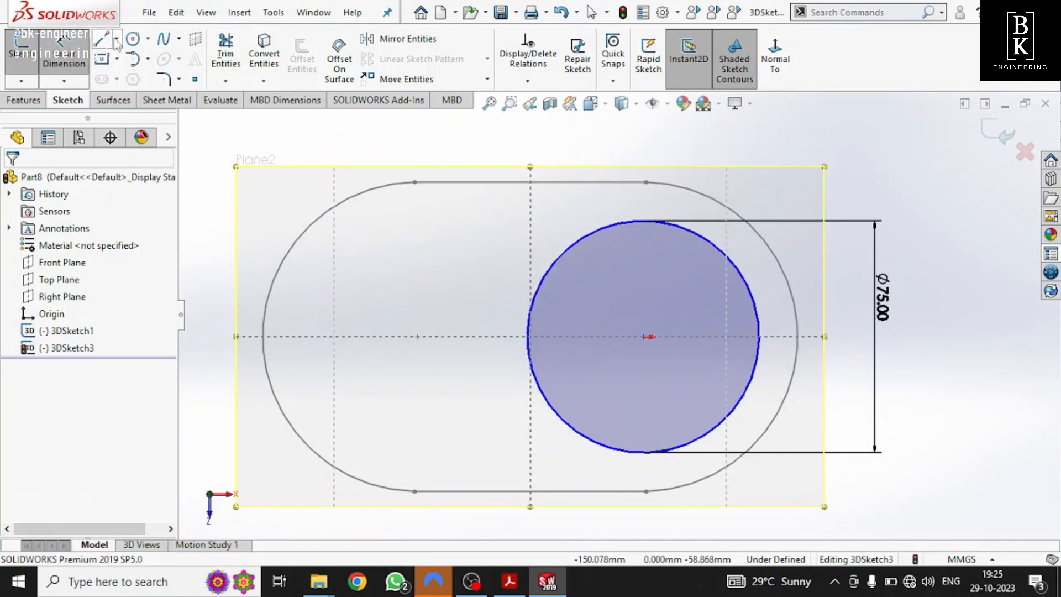
click(101, 39)
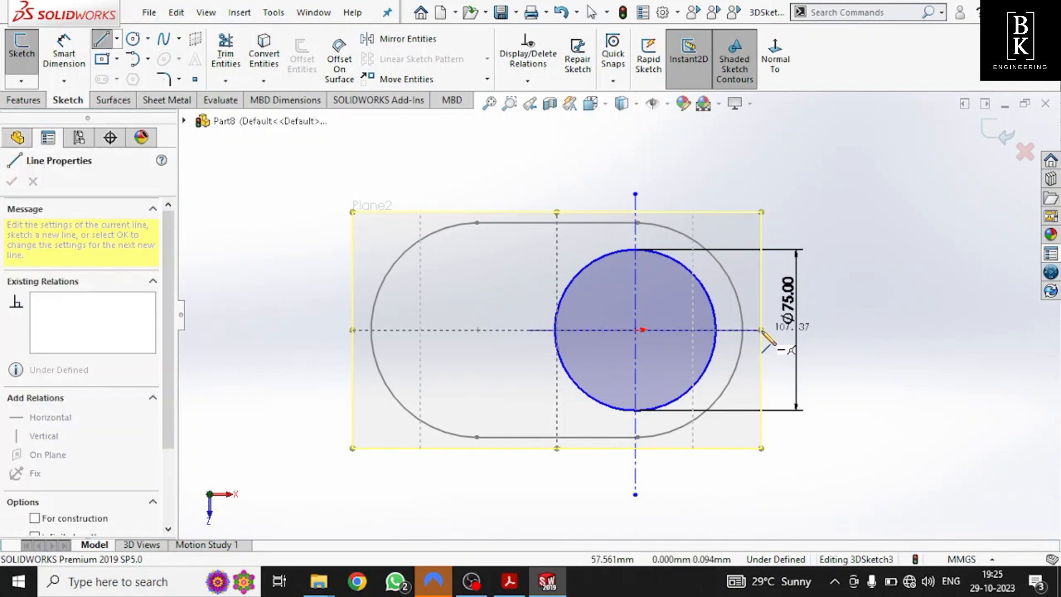
click(806, 418)
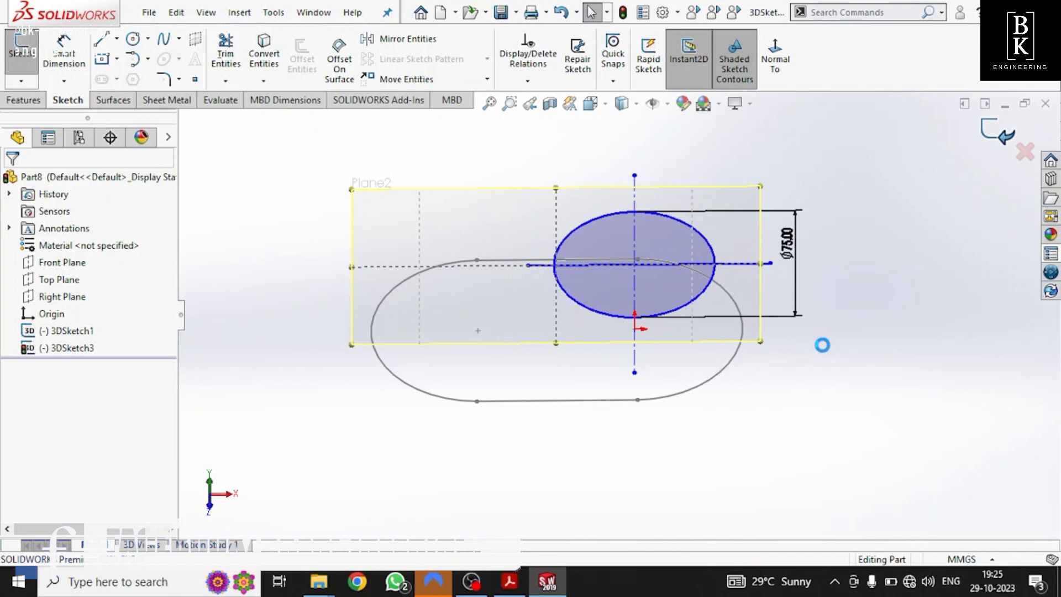
click(825, 351)
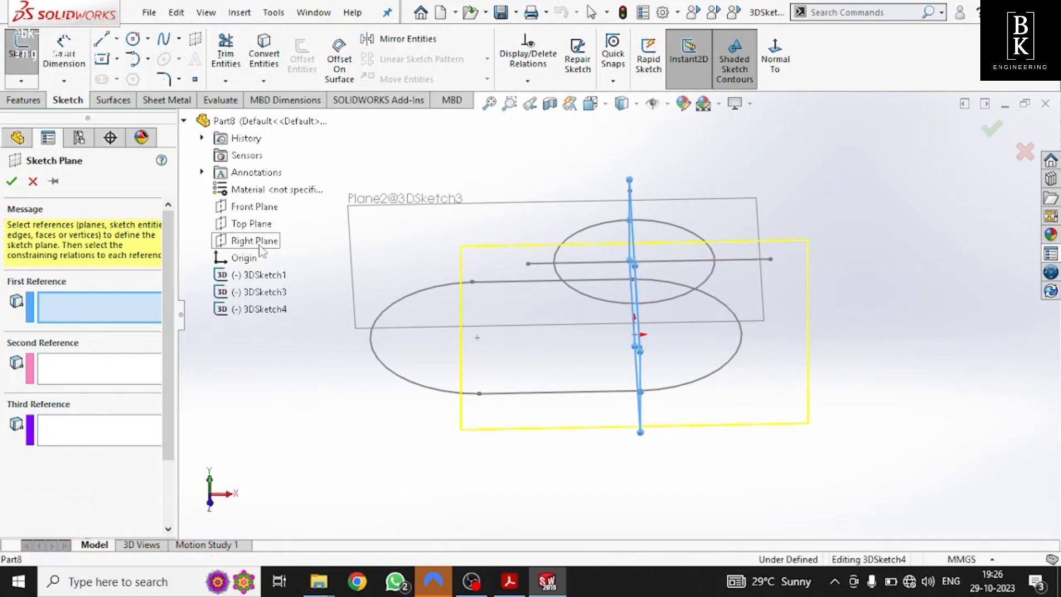
- Add a sketch plane on the Right Plane and draw two guide splines from the circle's ends to the slot's ends
click(254, 240)
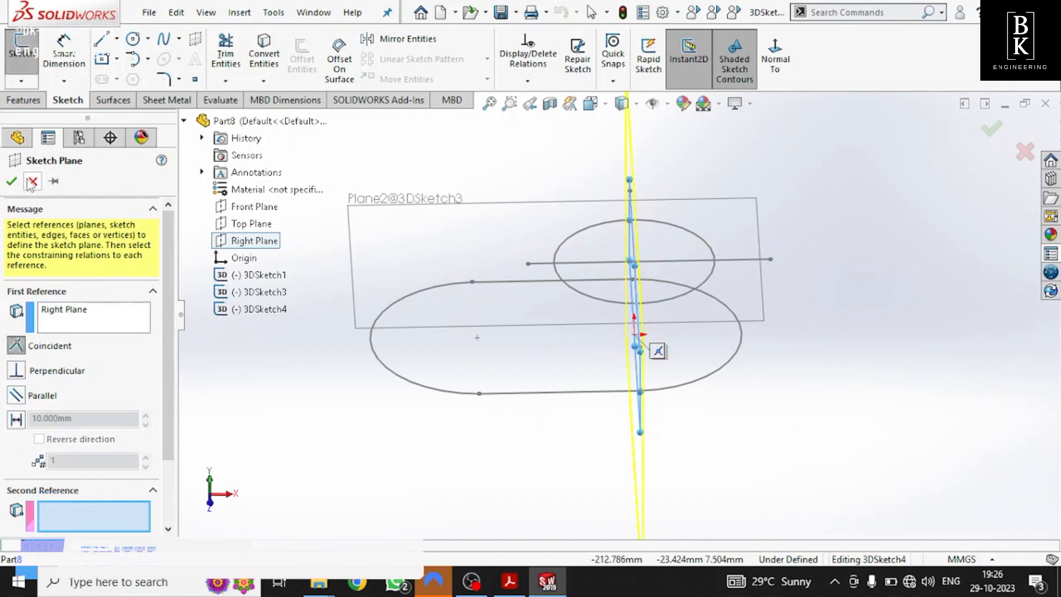
click(11, 181)
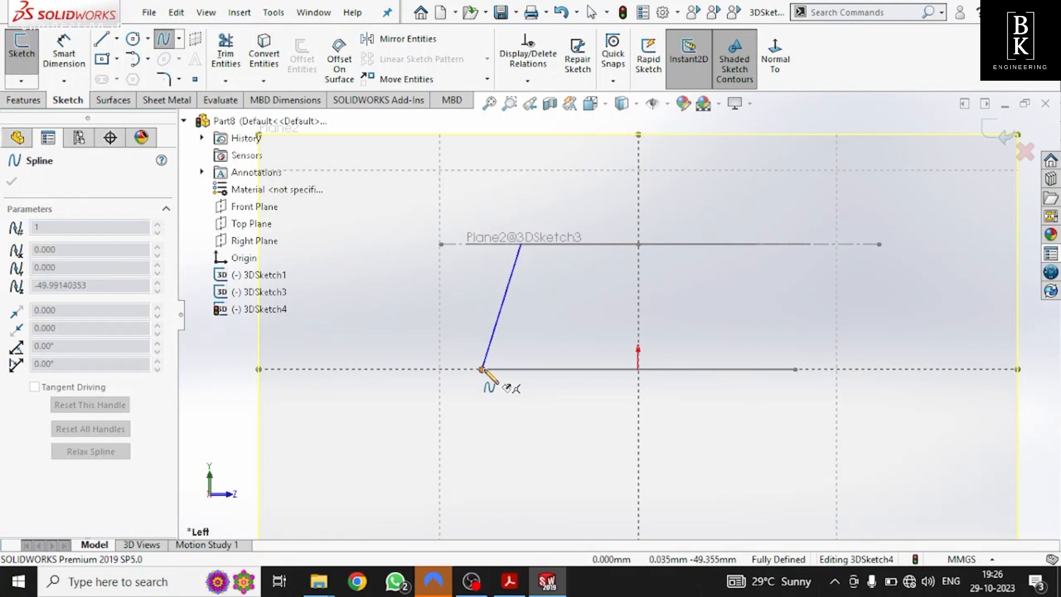
click(493, 327)
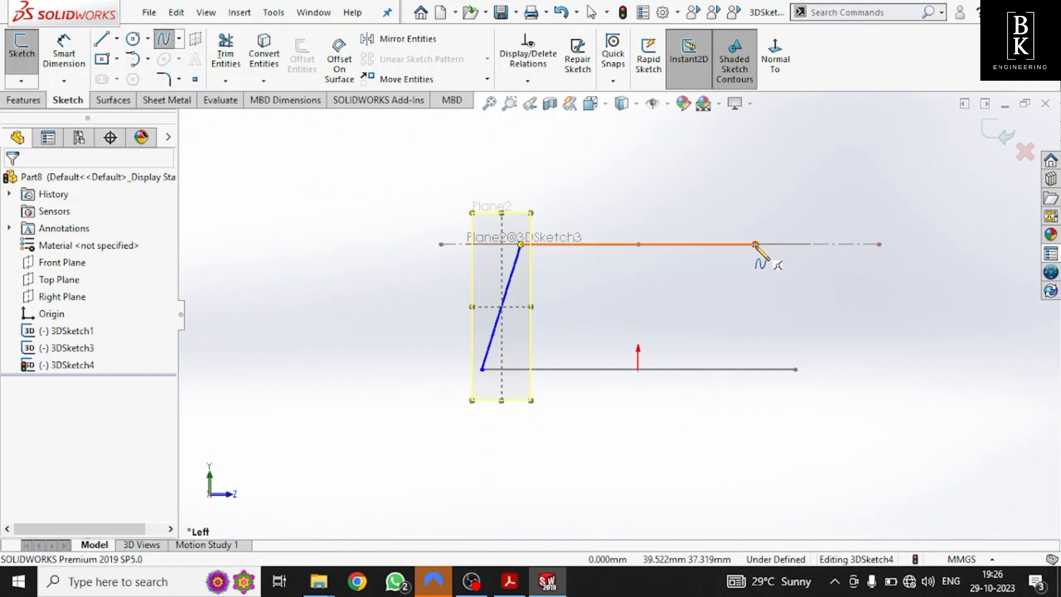
drag(756, 246, 798, 369)
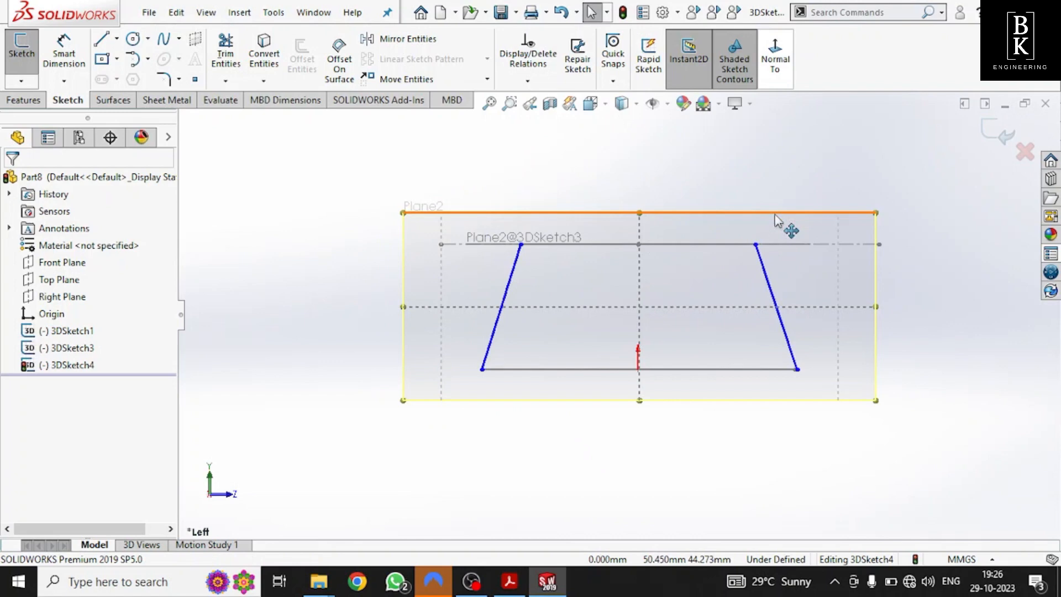
- Switch to the Centerline tool and exit the guide-spline sketch 3DSketch4
click(118, 38)
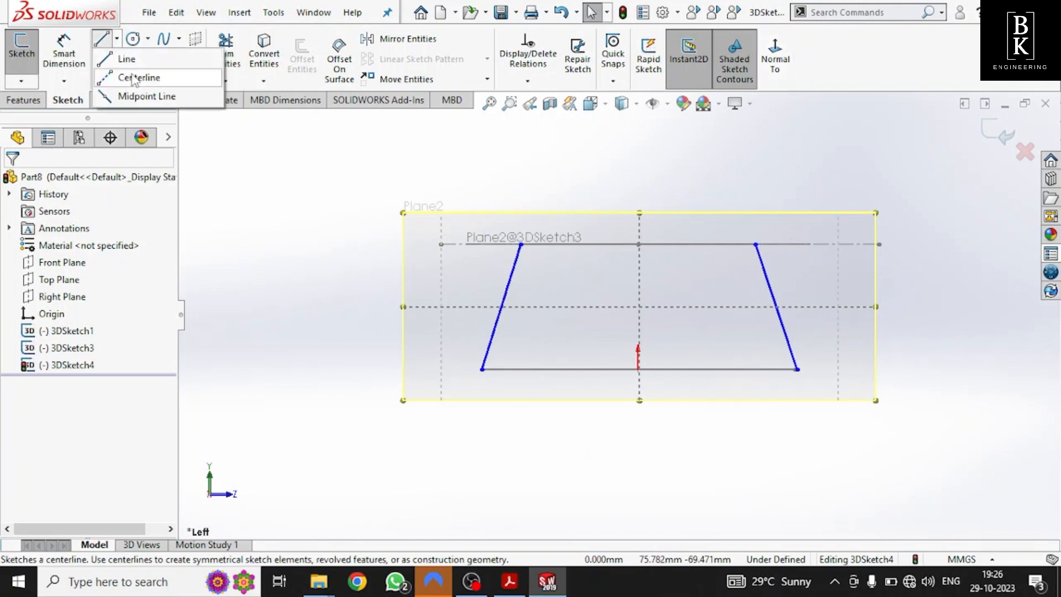
click(140, 78)
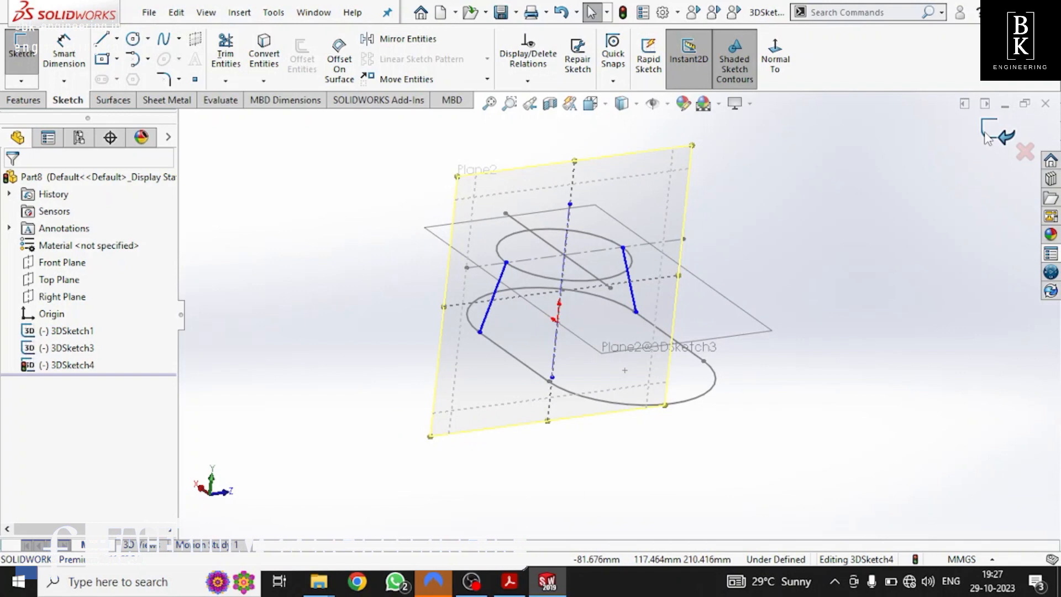
click(1006, 135)
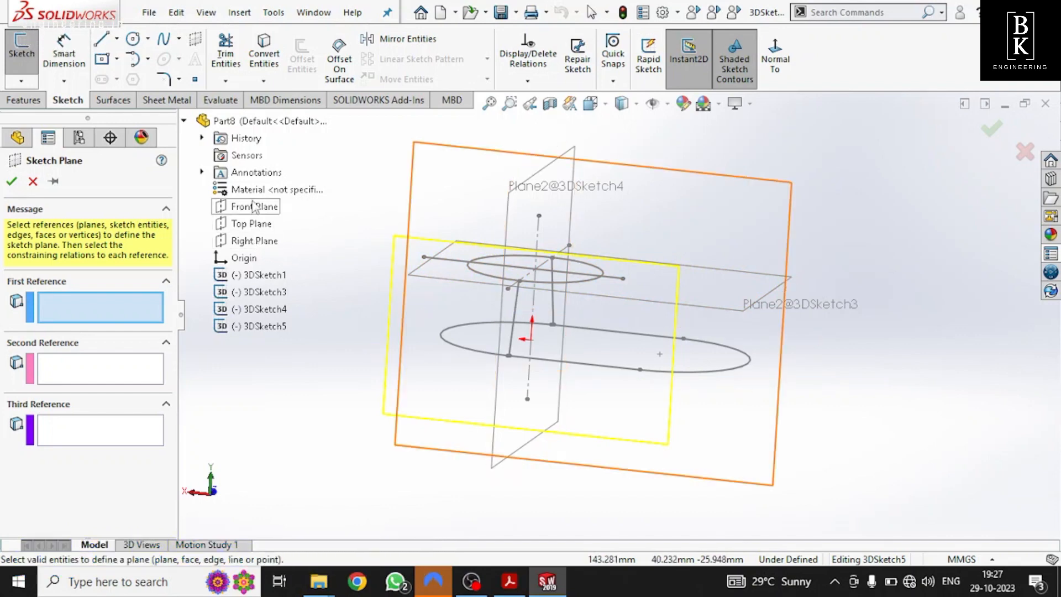
- Add a sketch plane on the Front Plane and draw a guide spline from the circle to the slot
click(254, 207)
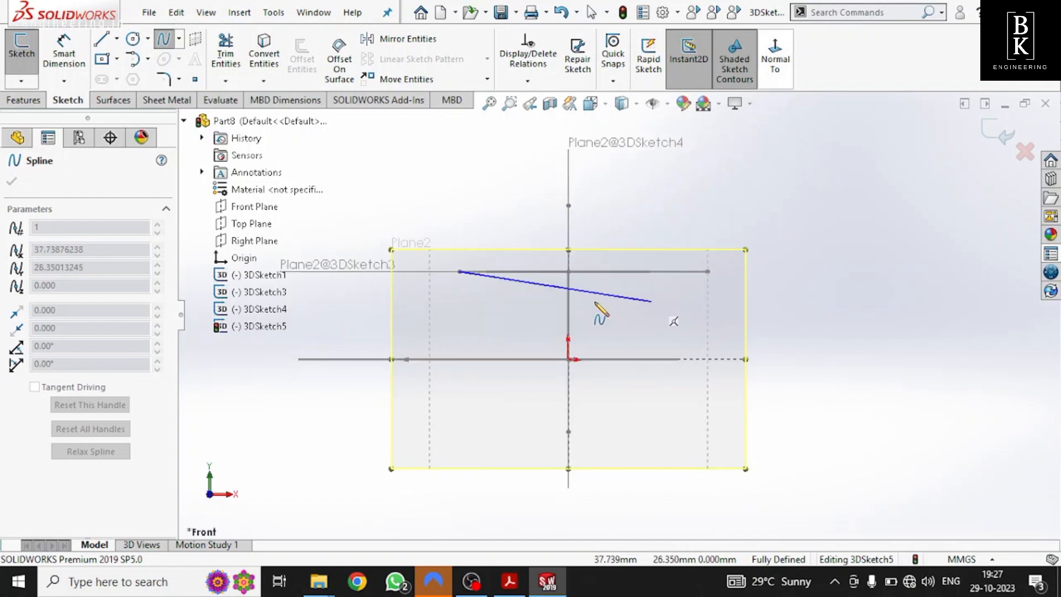
click(300, 359)
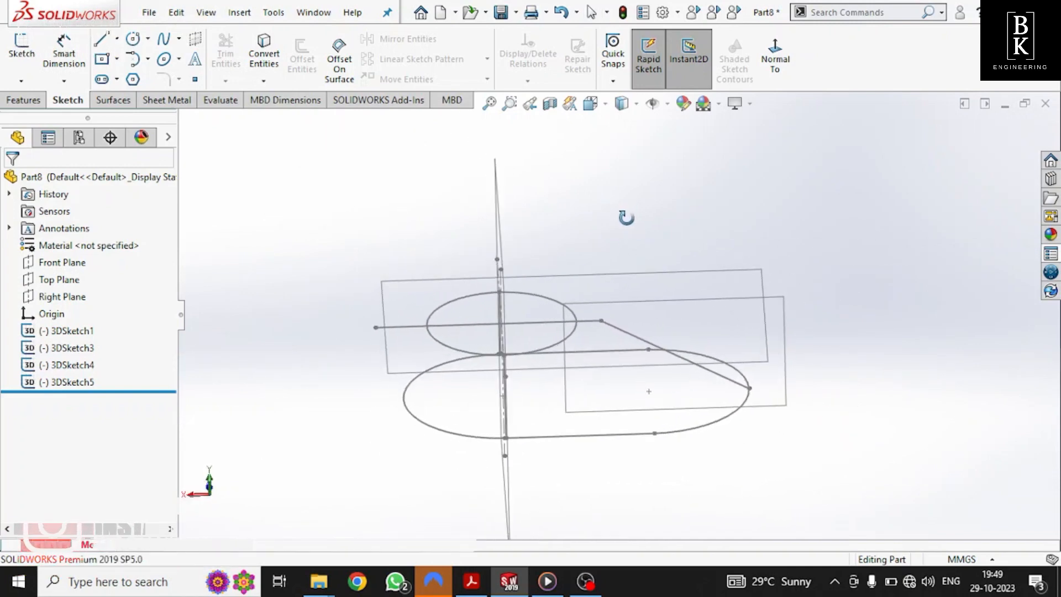
- Reopen 3DSketch3 for editing and draw a construction centerline across the Ø75 circle
drag(626, 218, 578, 220)
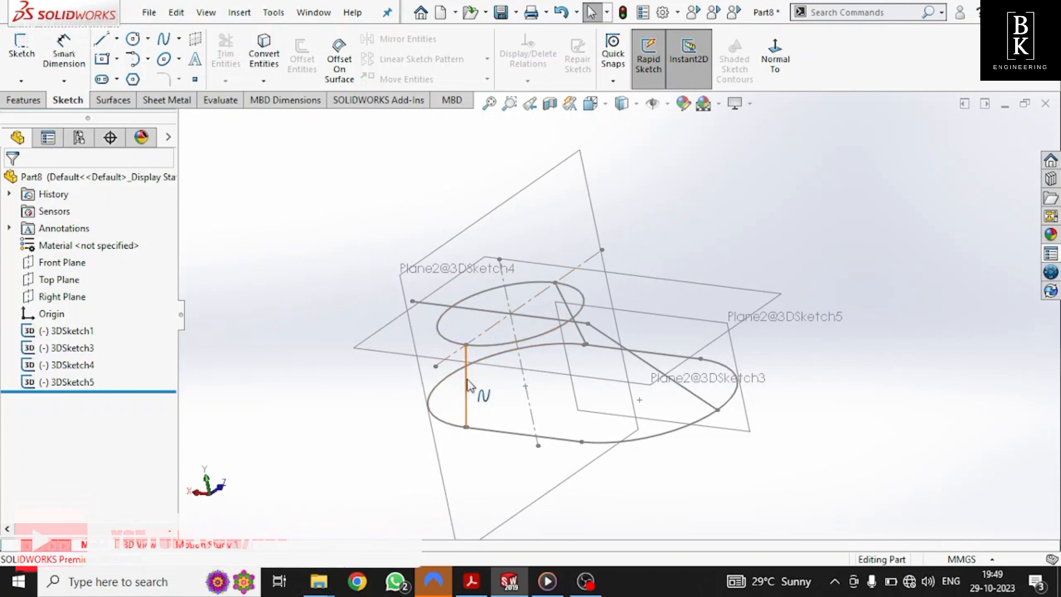
click(494, 324)
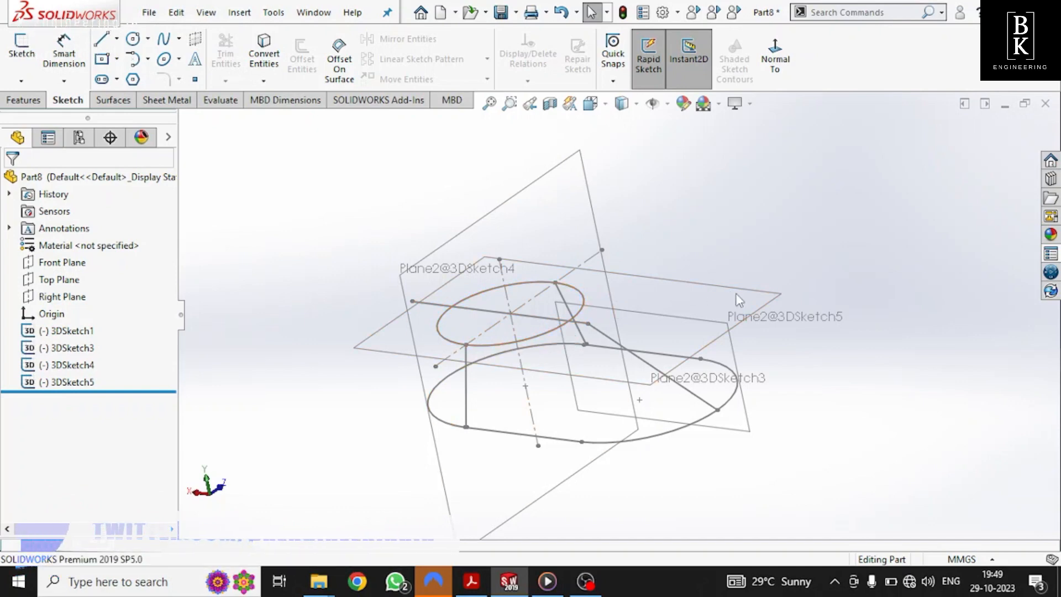
right_click(64, 347)
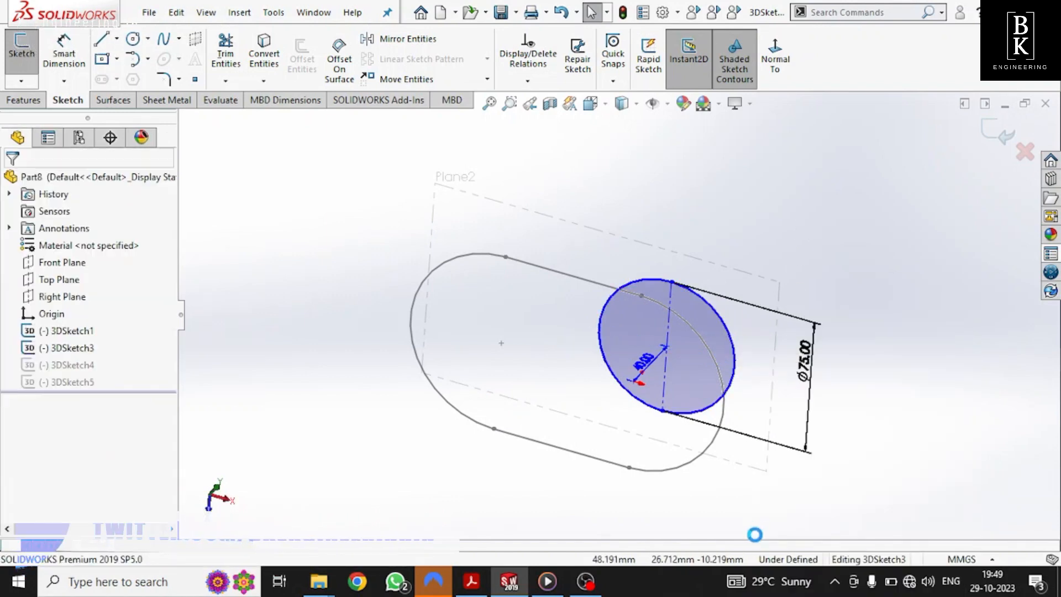
click(114, 39)
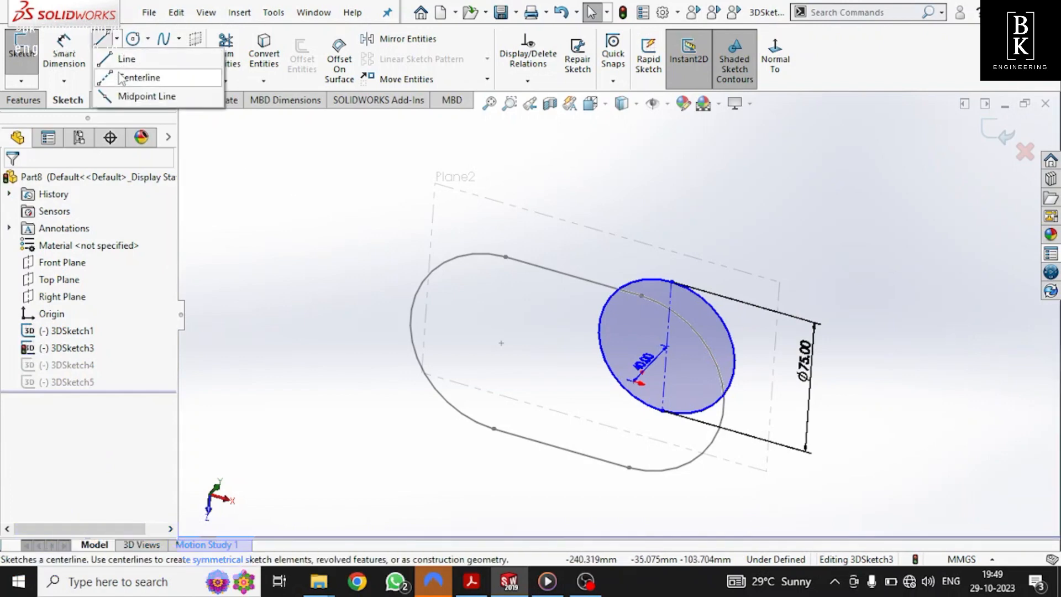
click(140, 78)
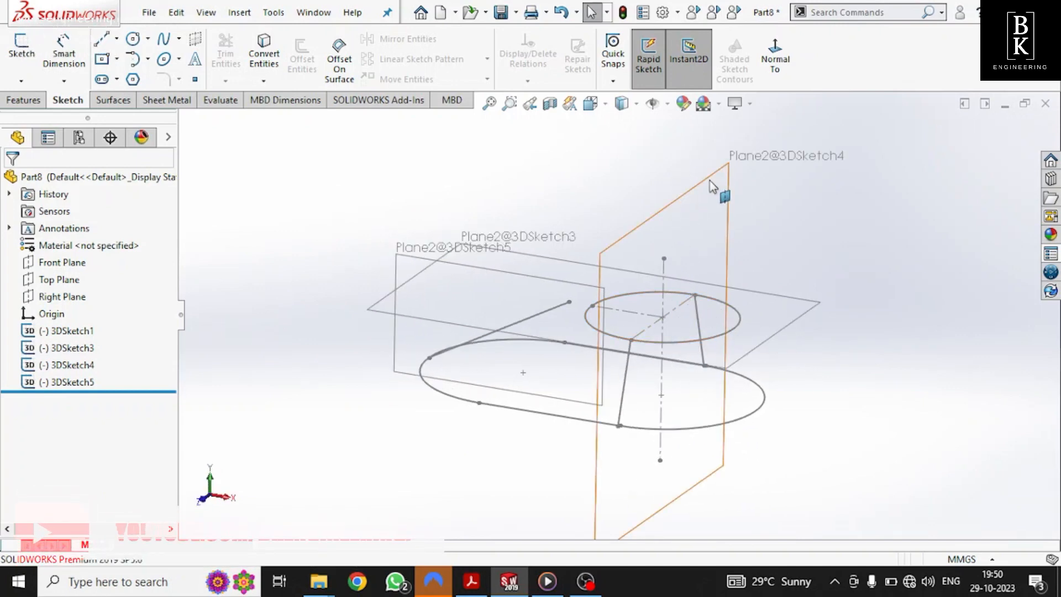
- Edit 3DSketch4 and add a Tangent relation between Spline1 and Line1@3DSketch3, the circle's centerline
click(70, 365)
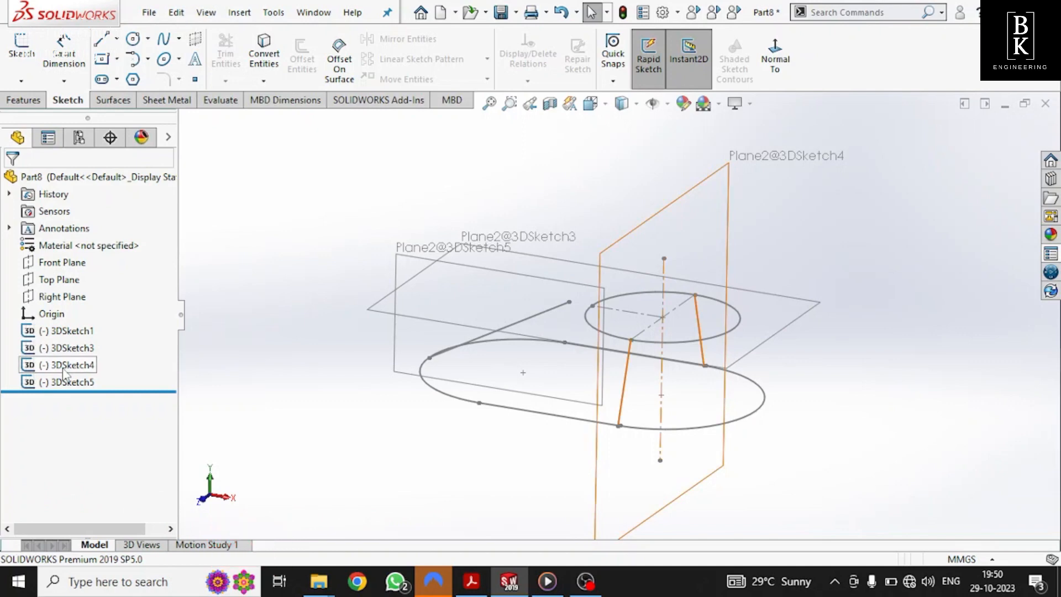
double_click(65, 365)
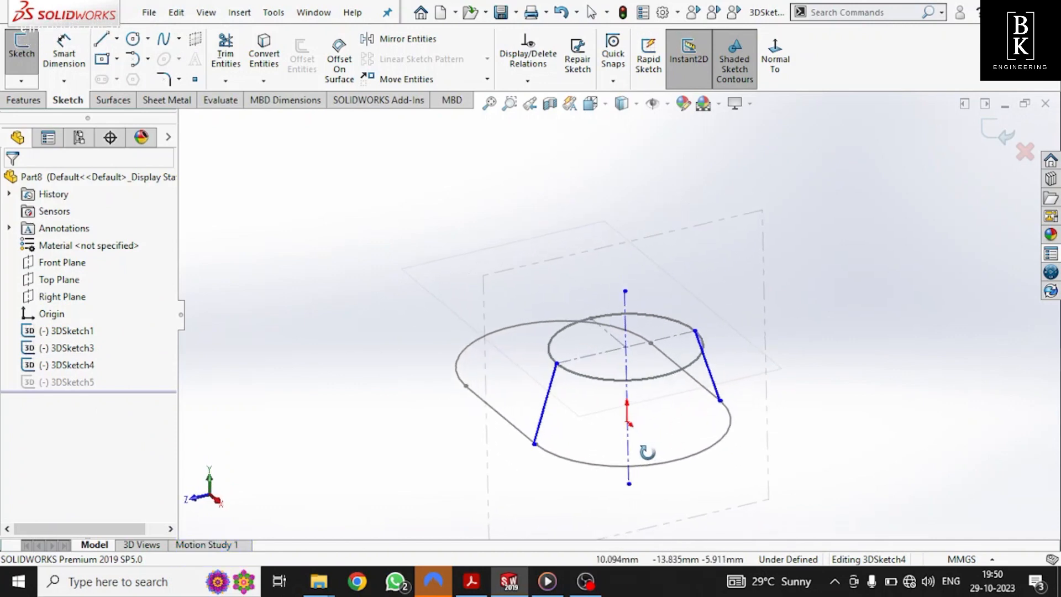
click(629, 341)
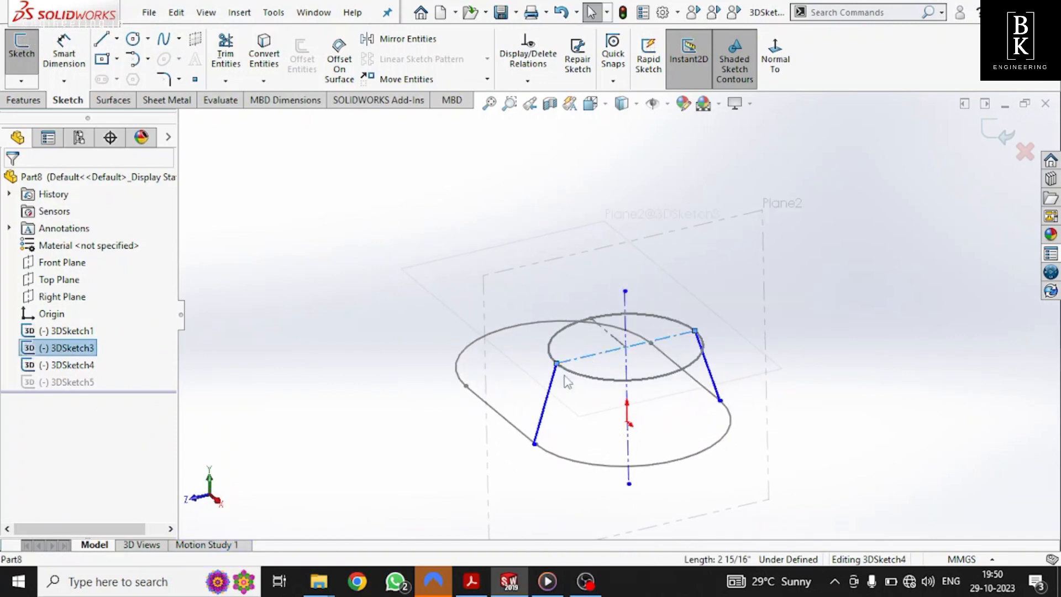
click(548, 399)
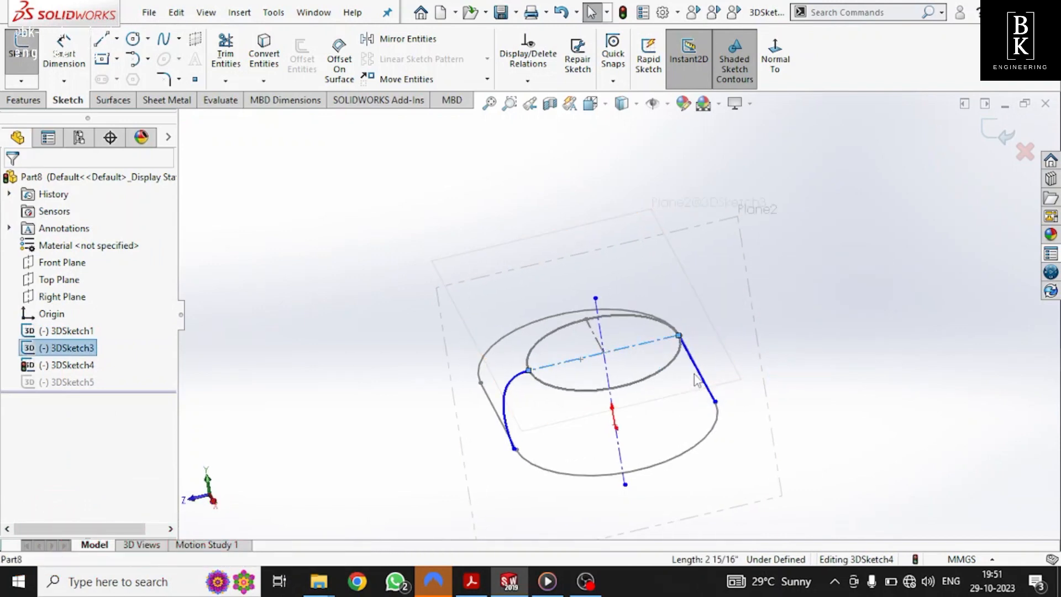
click(701, 369)
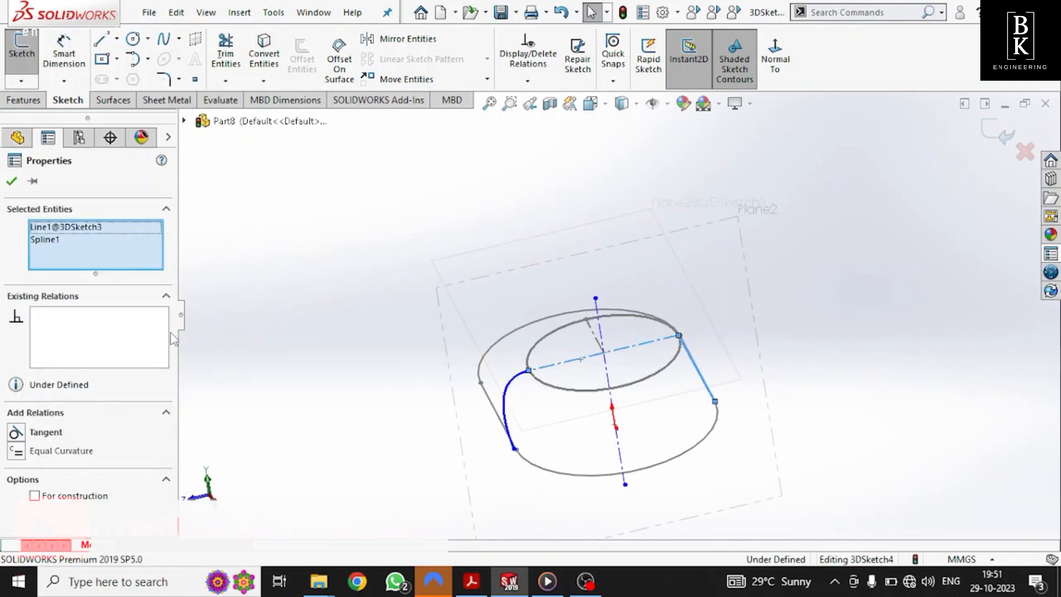
click(46, 432)
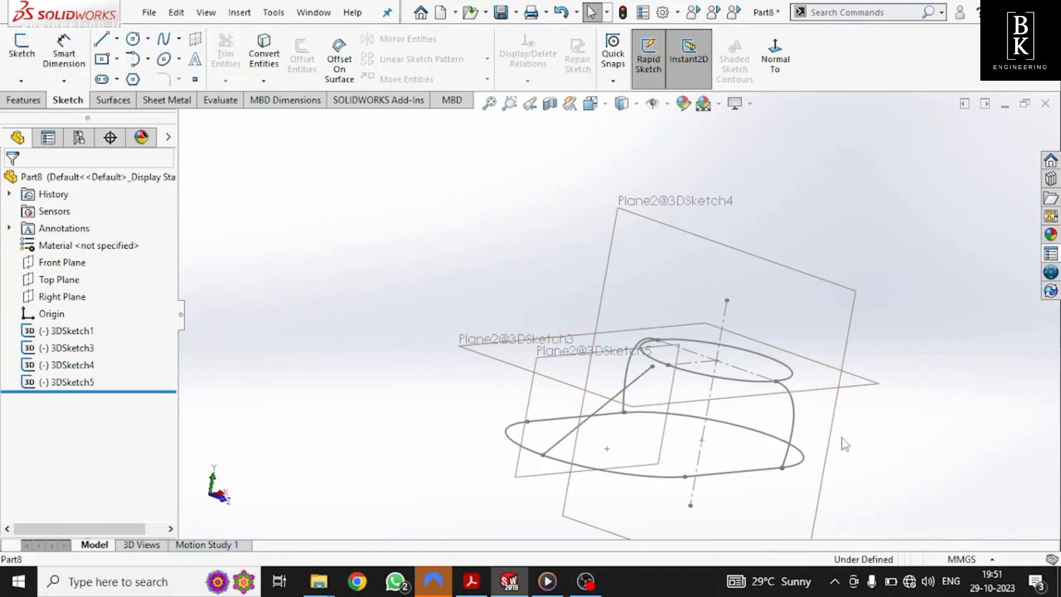
- Edit 3DSketch5 and make its Spline1 tangent to Line3@3DSketch3, the circle's centerline
drag(844, 445, 667, 373)
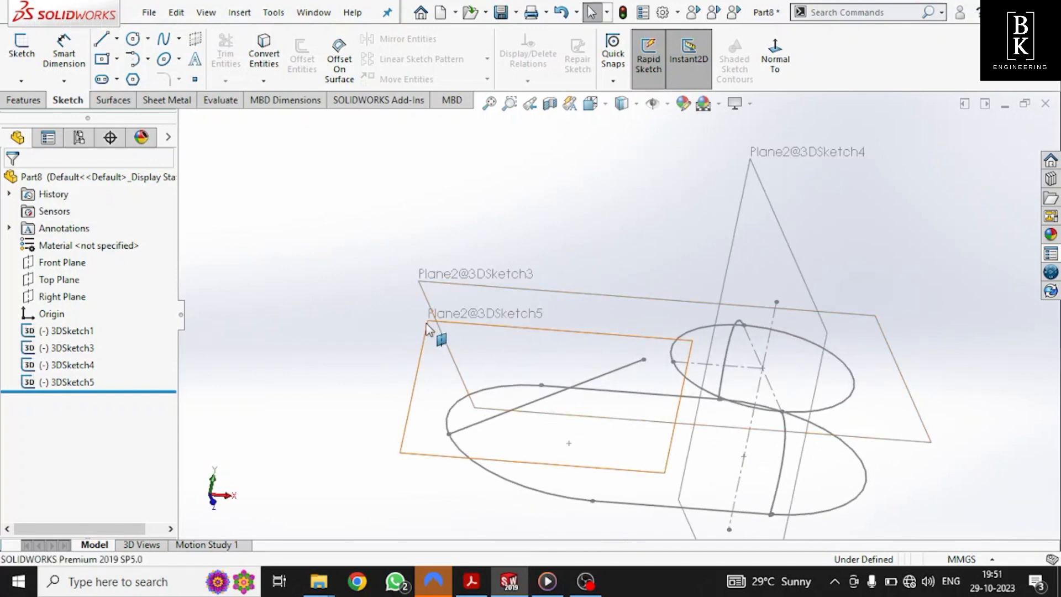
click(71, 382)
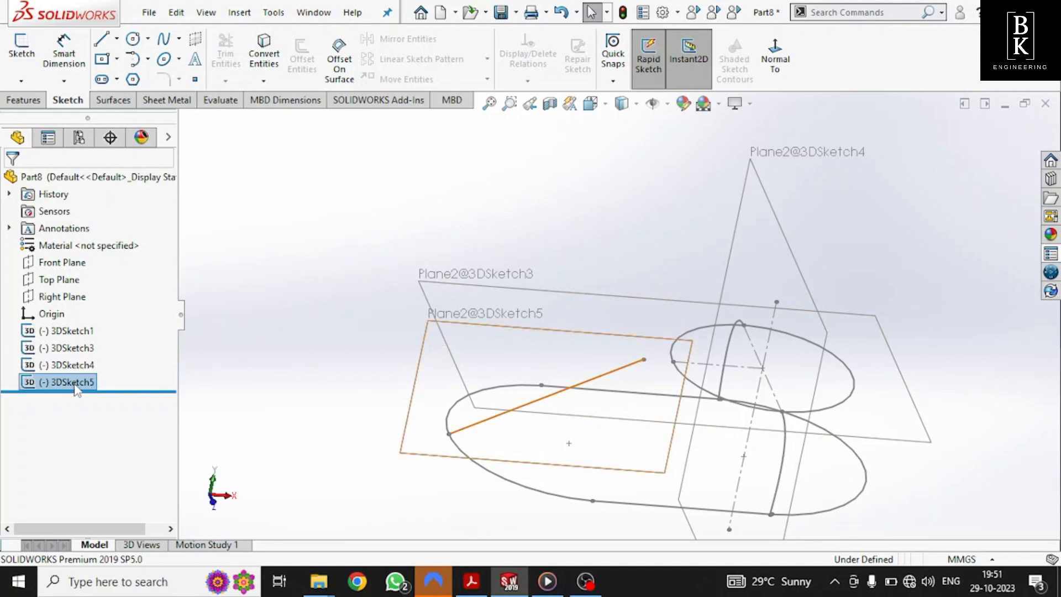
double_click(65, 381)
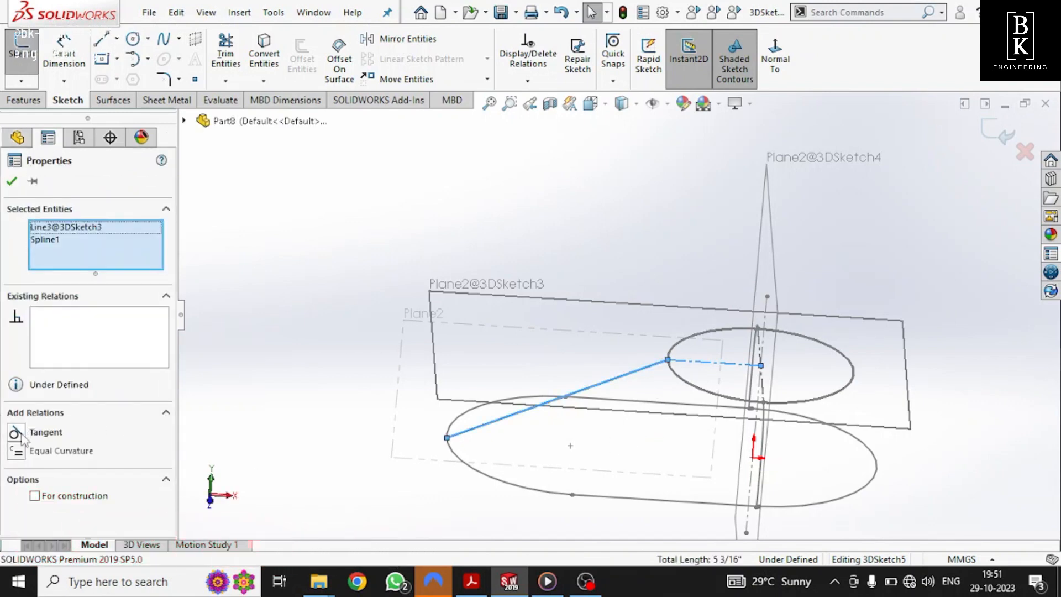
click(14, 433)
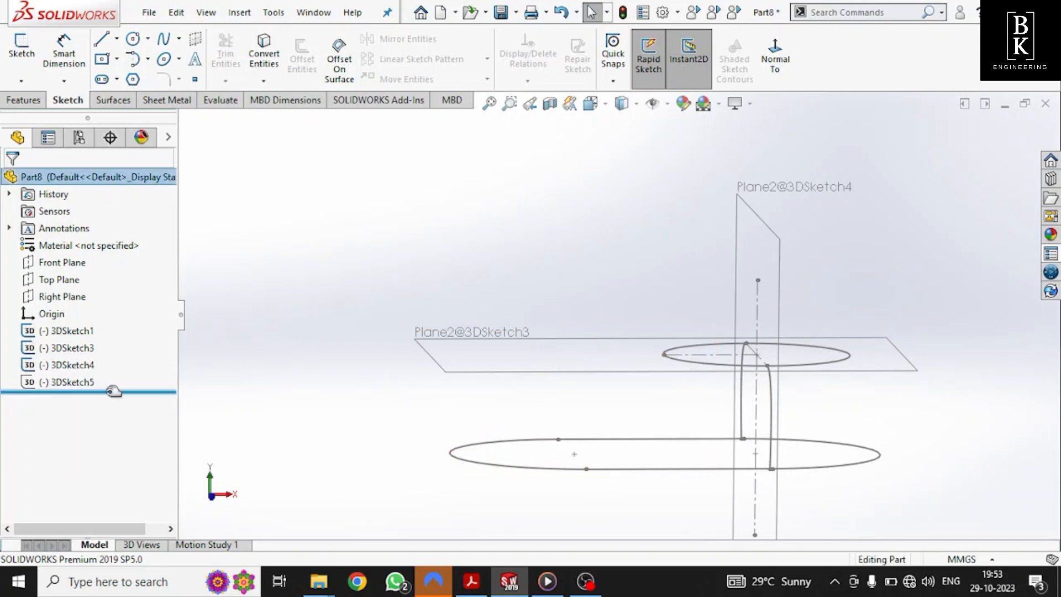
- Exit 3DSketch5 and start a Lofted Surface from the Surfaces commands, opening the Surface-Loft PropertyManager
right_click(65, 382)
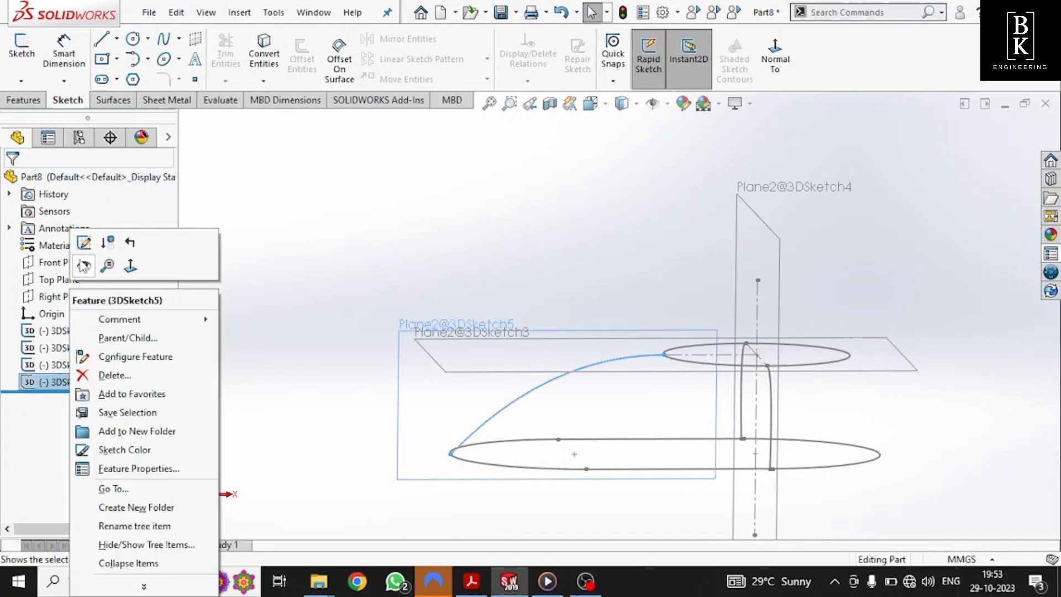
click(237, 369)
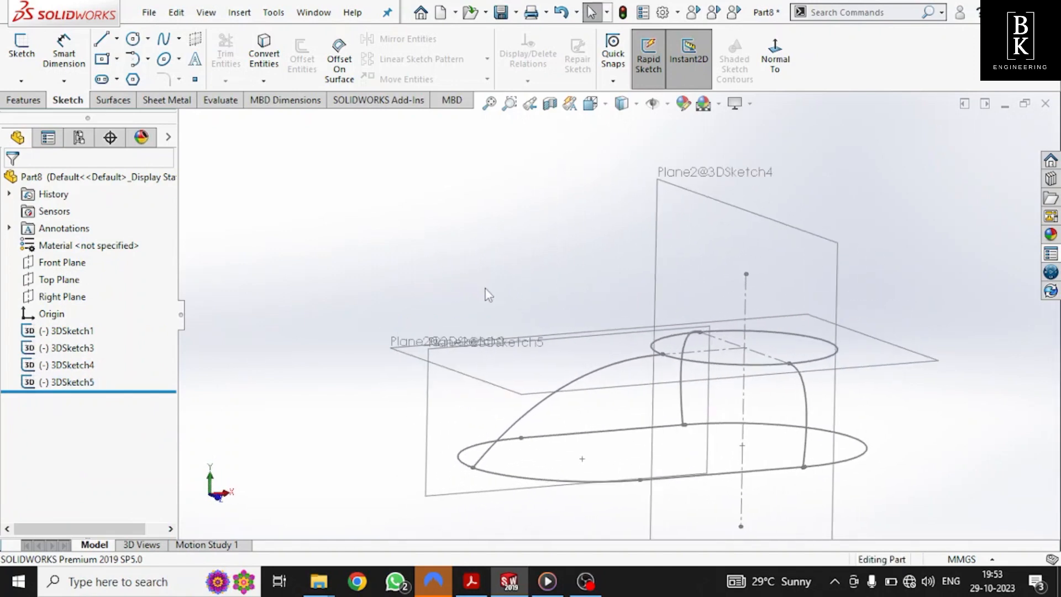
click(114, 99)
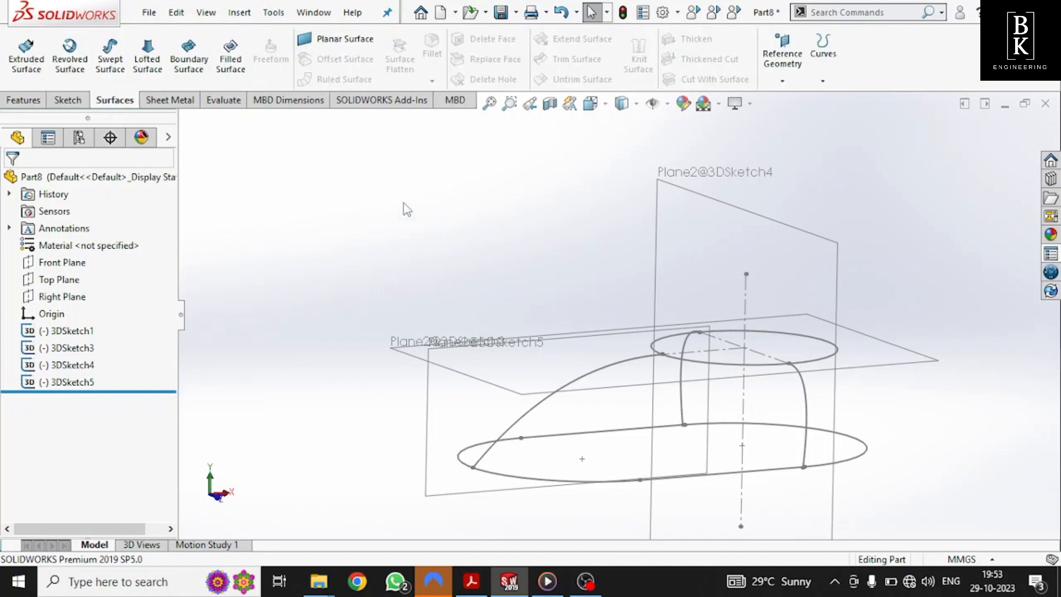
mouse_move(146, 54)
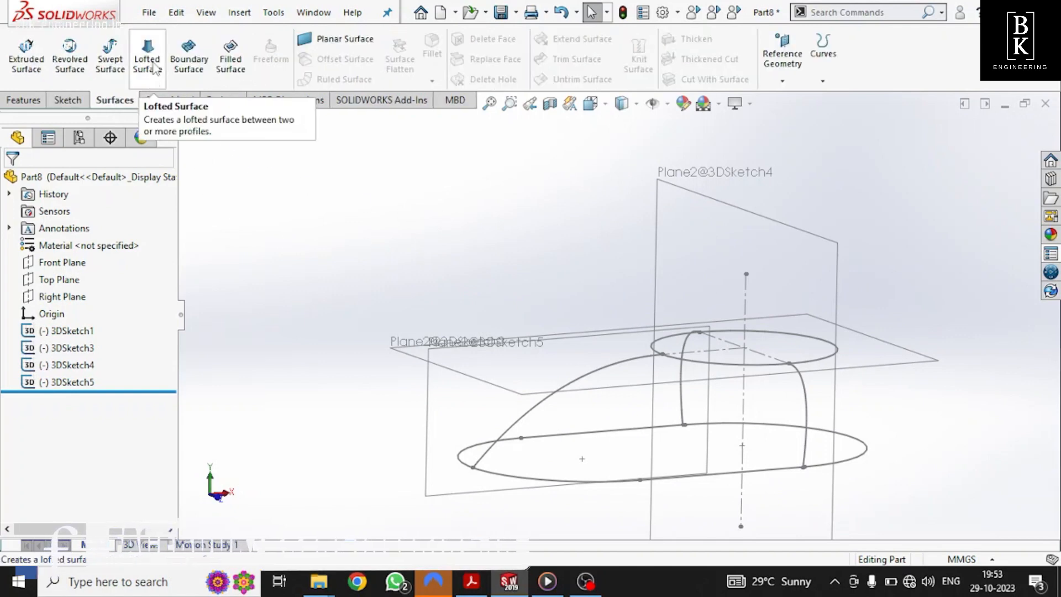
click(147, 55)
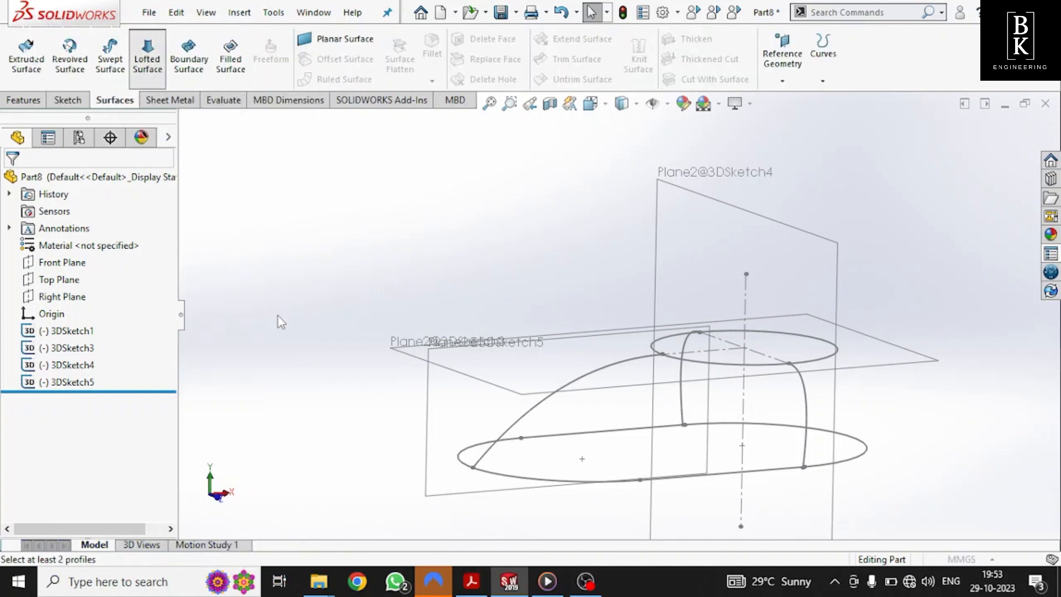
click(145, 54)
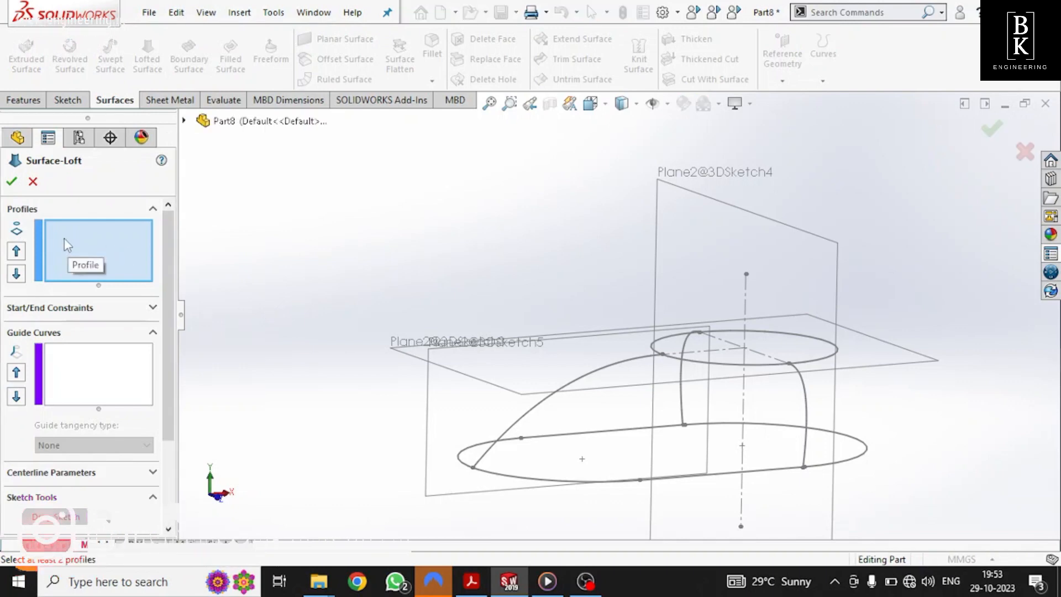
- Choose 3DSketch1 and 3DSketch3 as profiles with the three guide curves and confirm to create Surface-Loft1
click(860, 504)
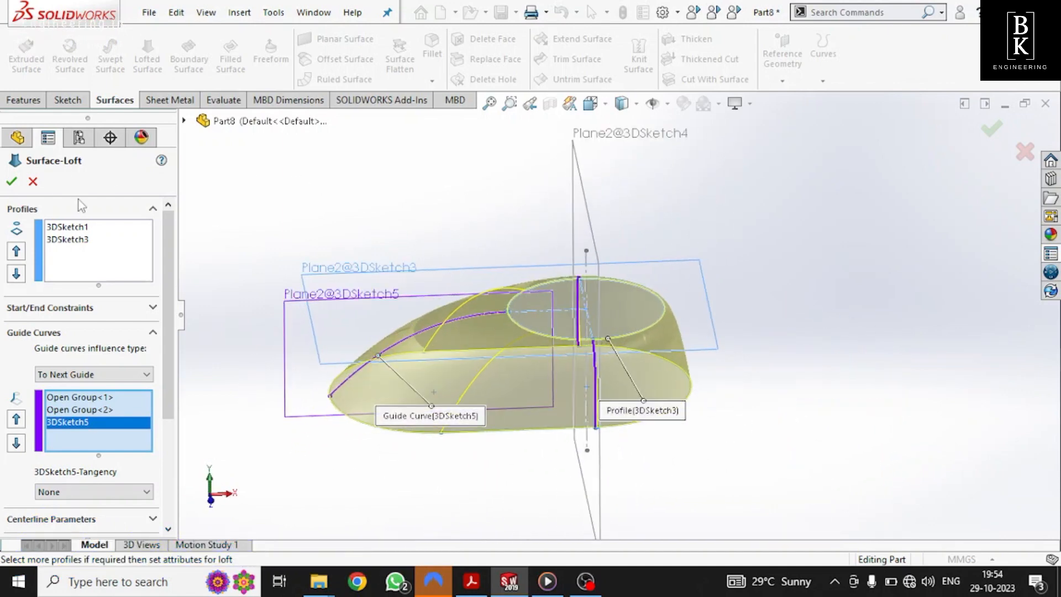
click(10, 181)
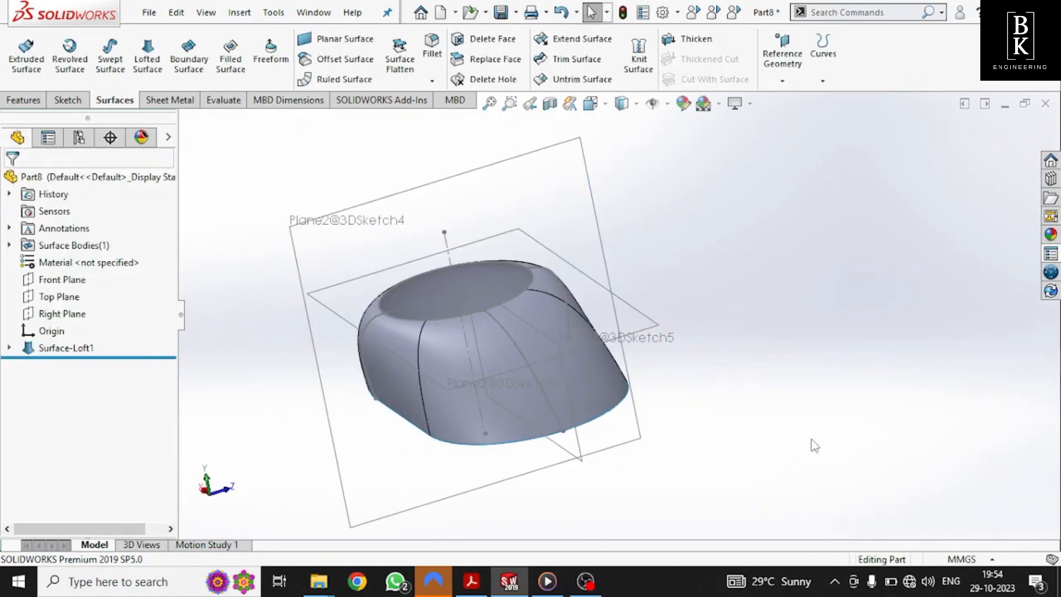